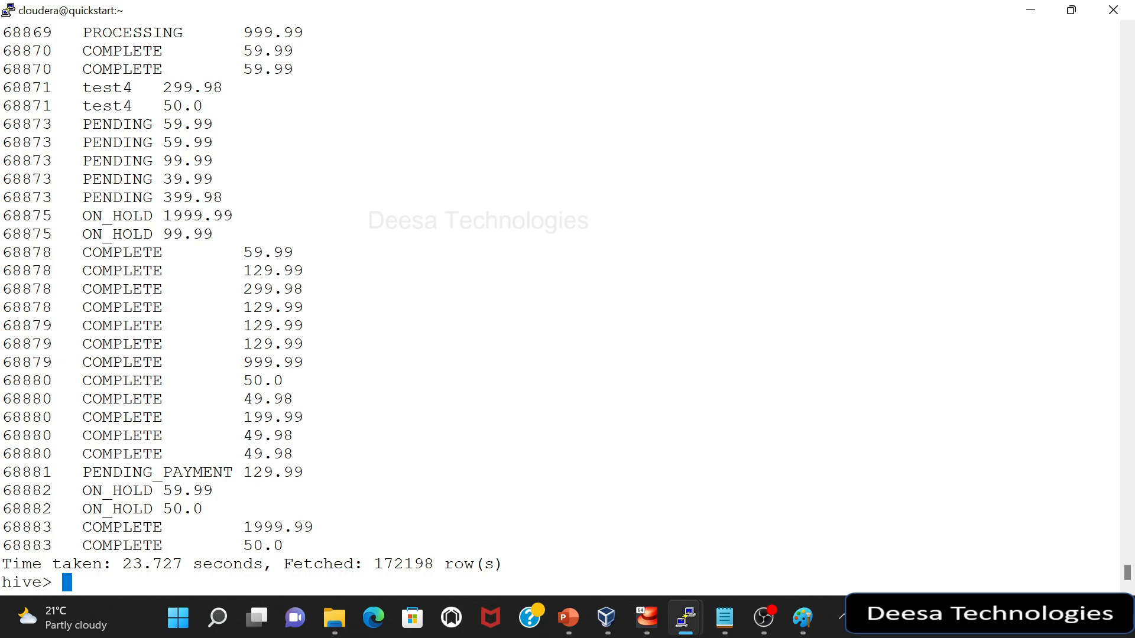
Step: Run show tables and describe formatted partitioned_table, then select its HDFS Location path
type("show tables;")
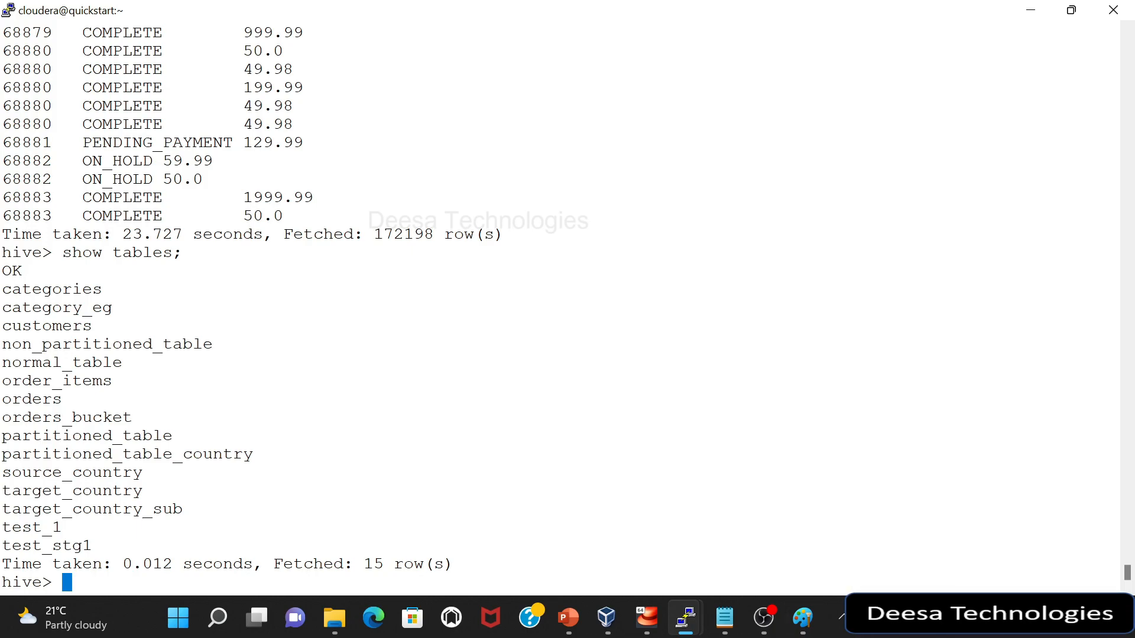
type("desc")
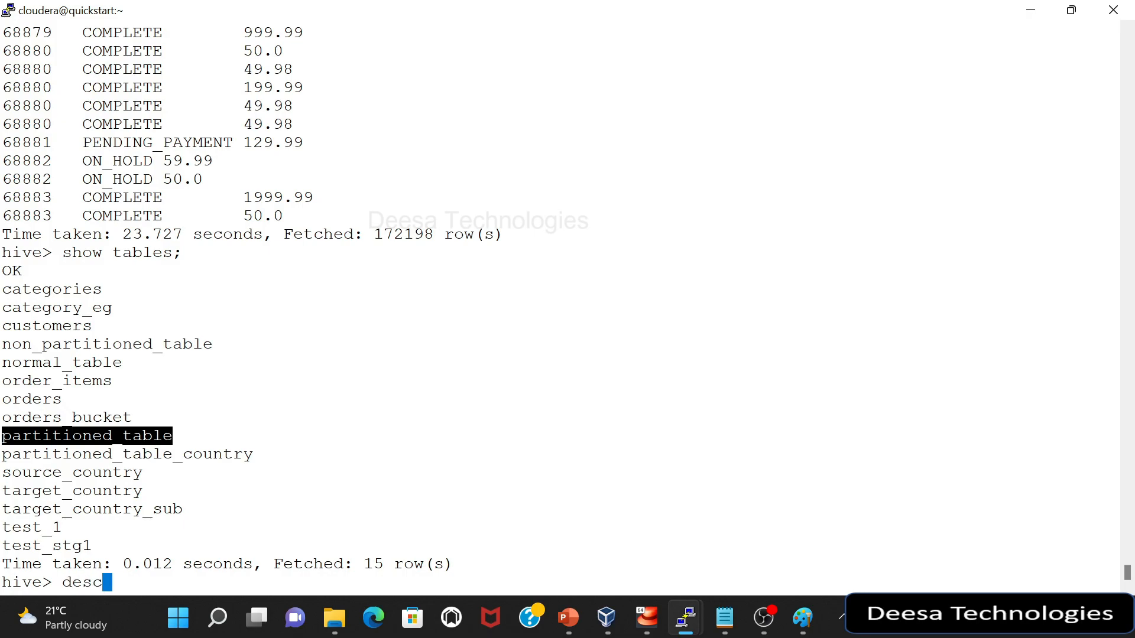
type("ribe")
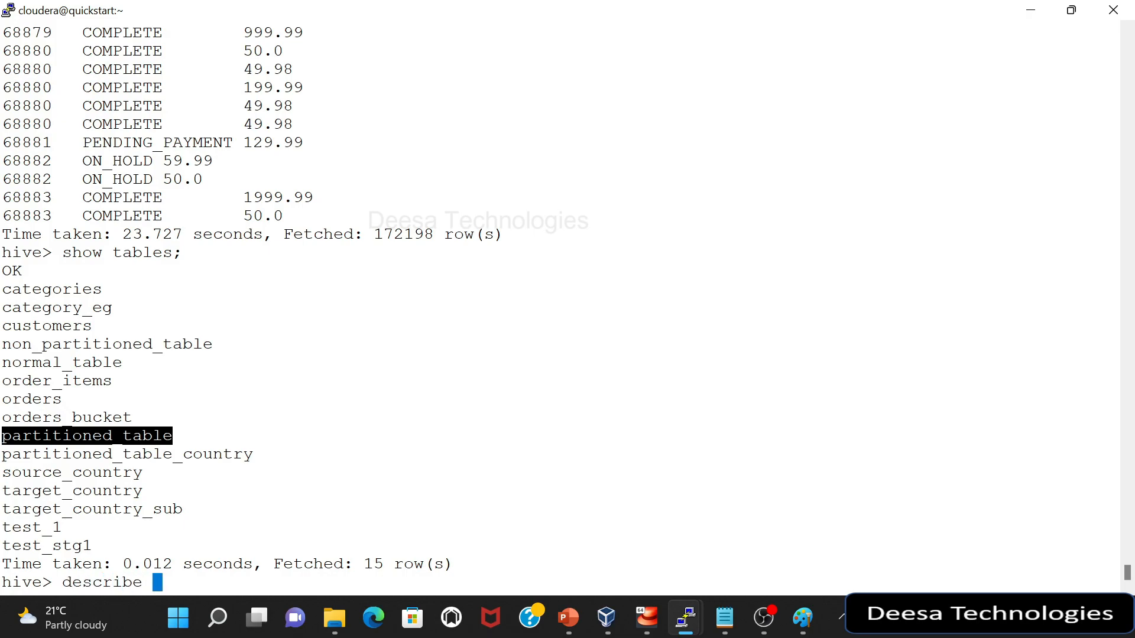
type("format")
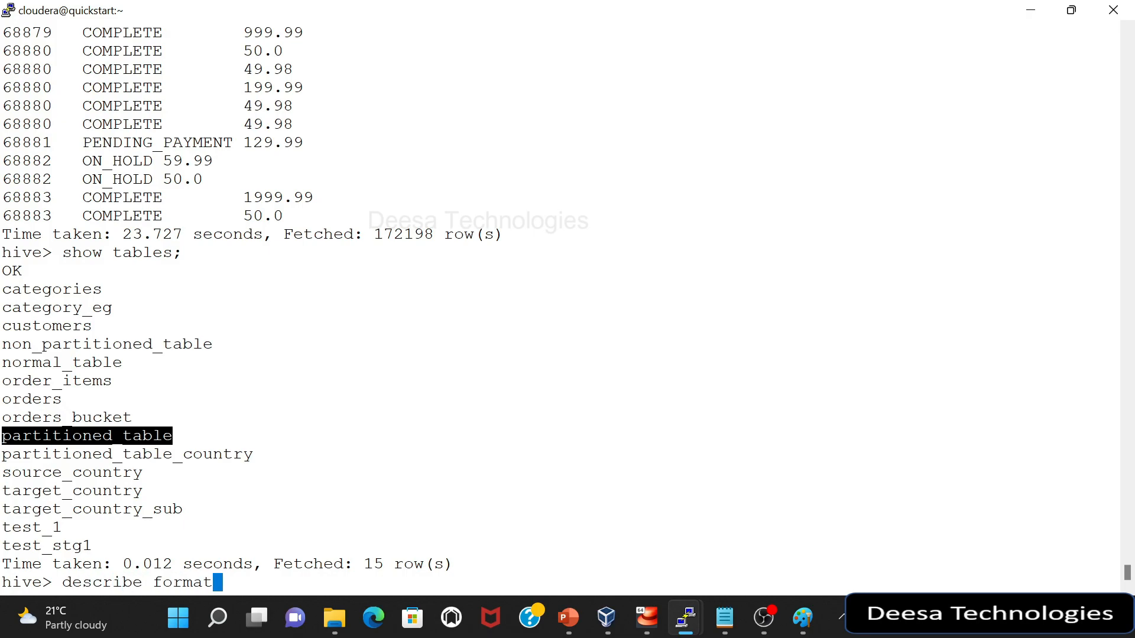
type("ted partitioned_table")
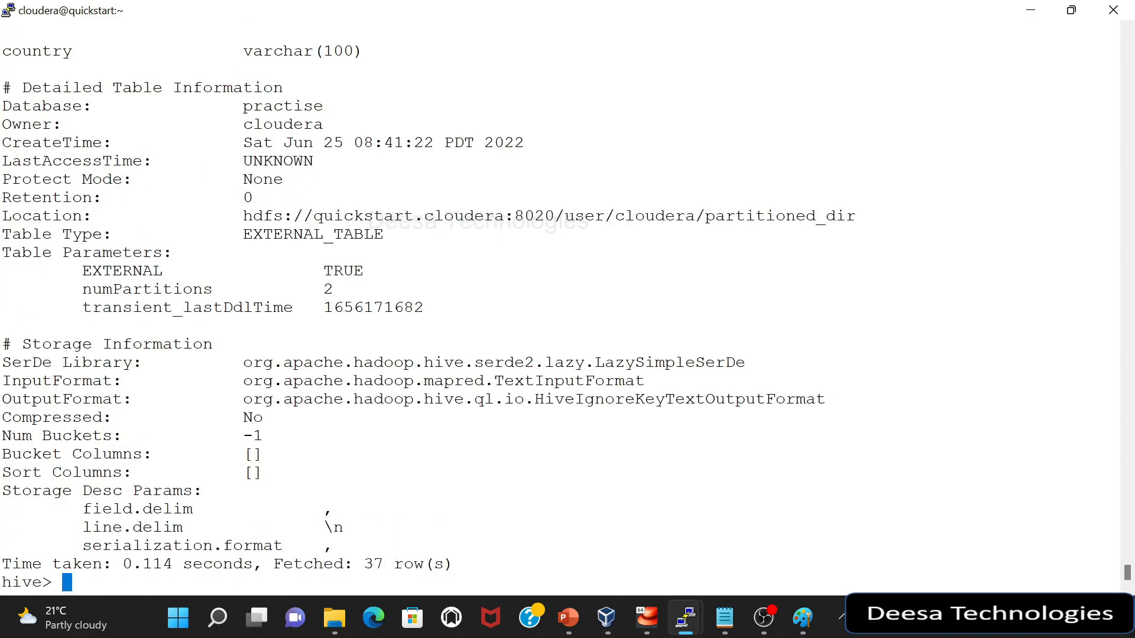
left_click_drag(554, 215, 774, 215)
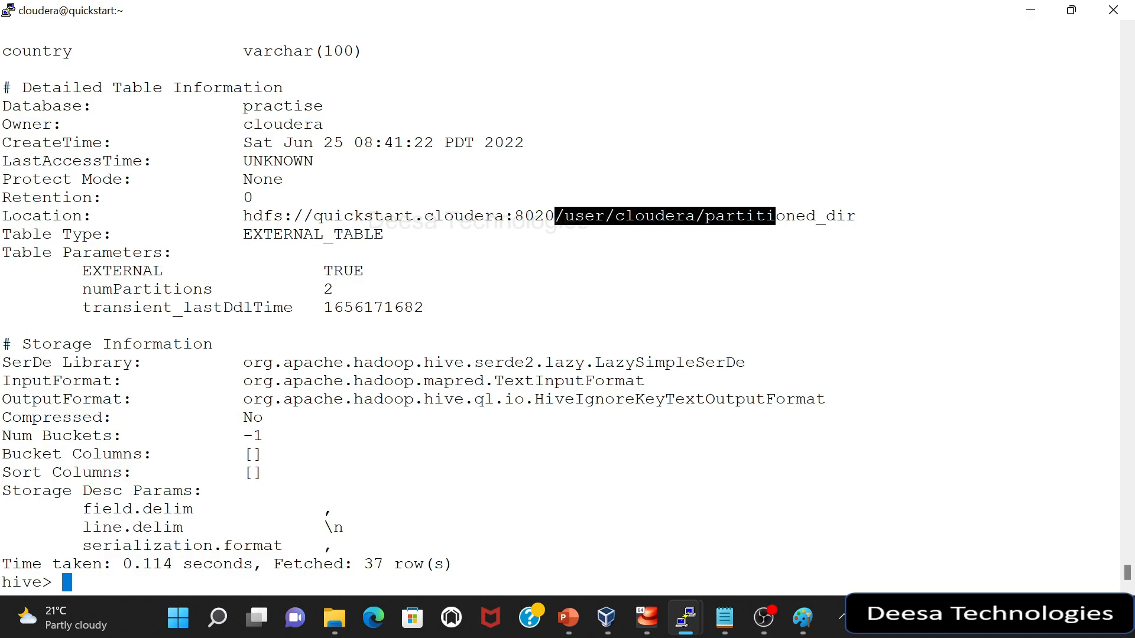
mouse_move(684, 618)
type("hdfs dfs -ls")
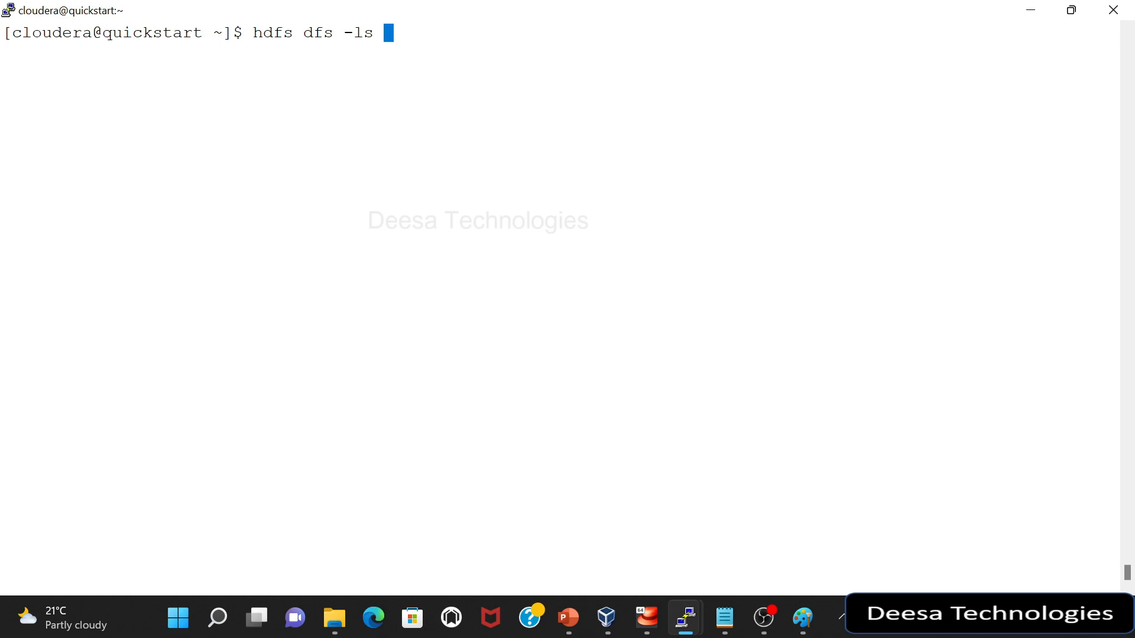
Step: In a second shell, run hdfs dfs -ls on /user/cloudera/partitioned_dir
type("/user/cloudera/partitioned_dir")
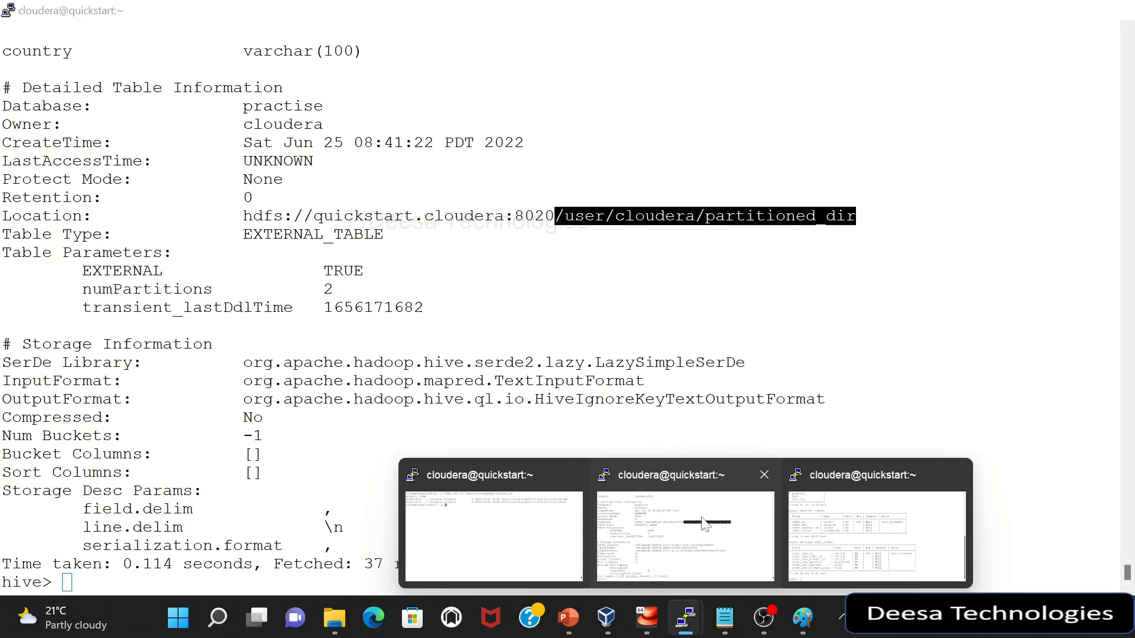
Step: Start the external table partitioned_table_existing with columns state, capital and language as varchars
type("create external t")
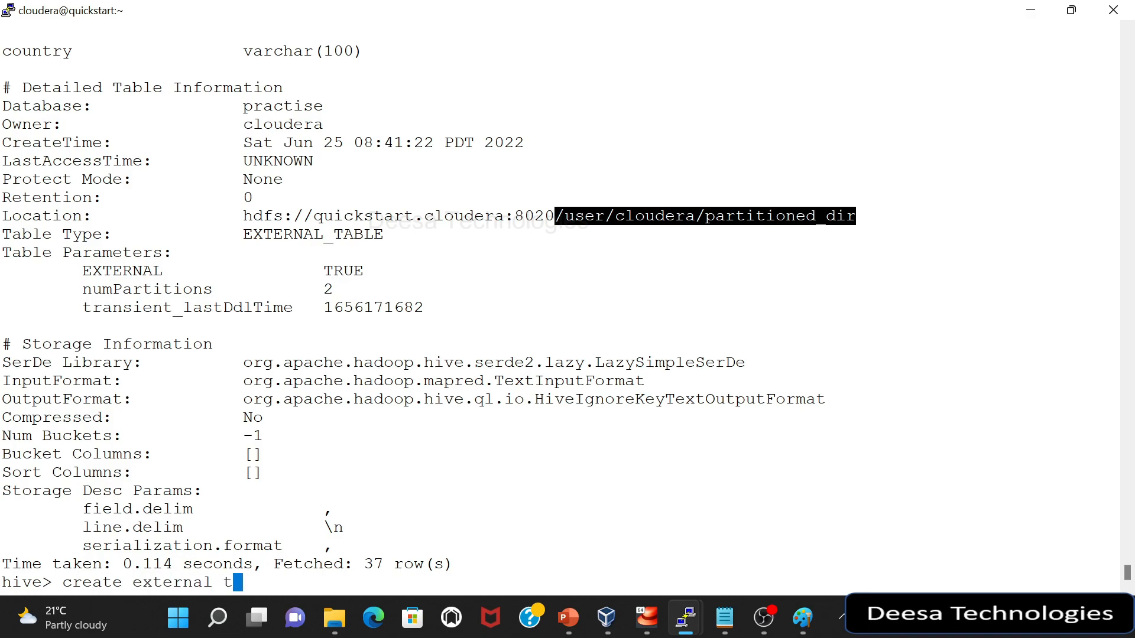
type("able par")
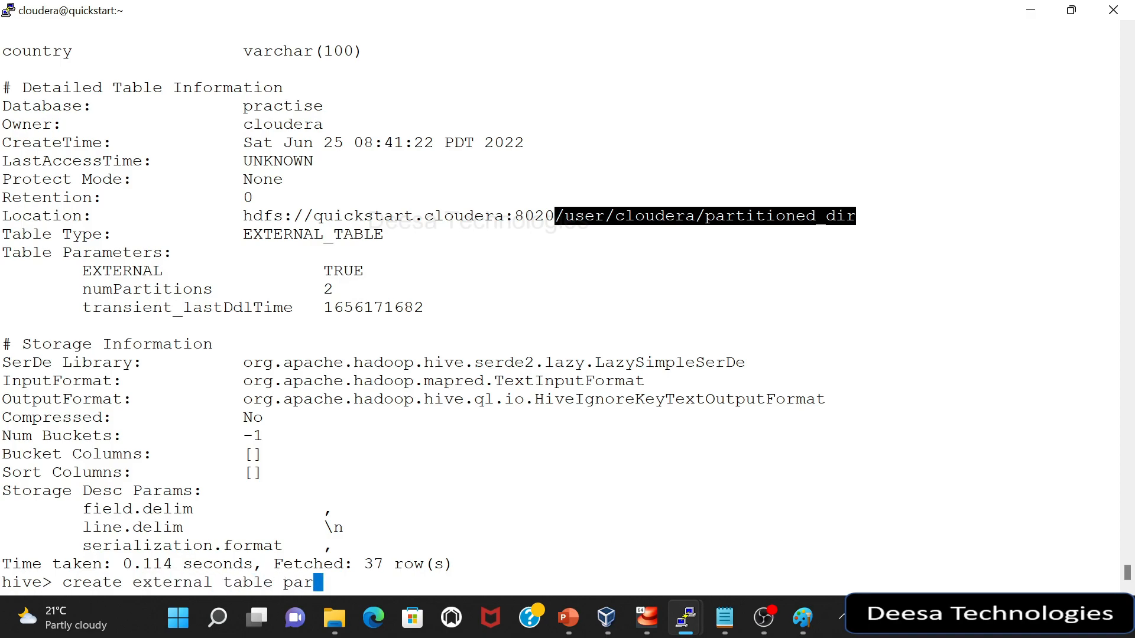
type("titione")
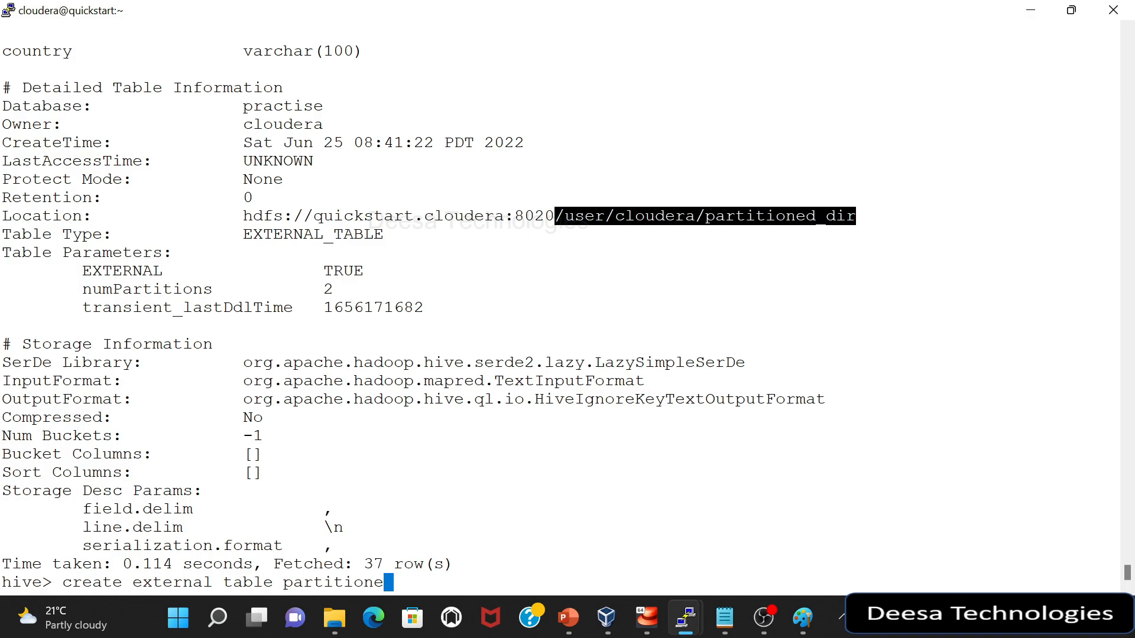
type("d_table_e")
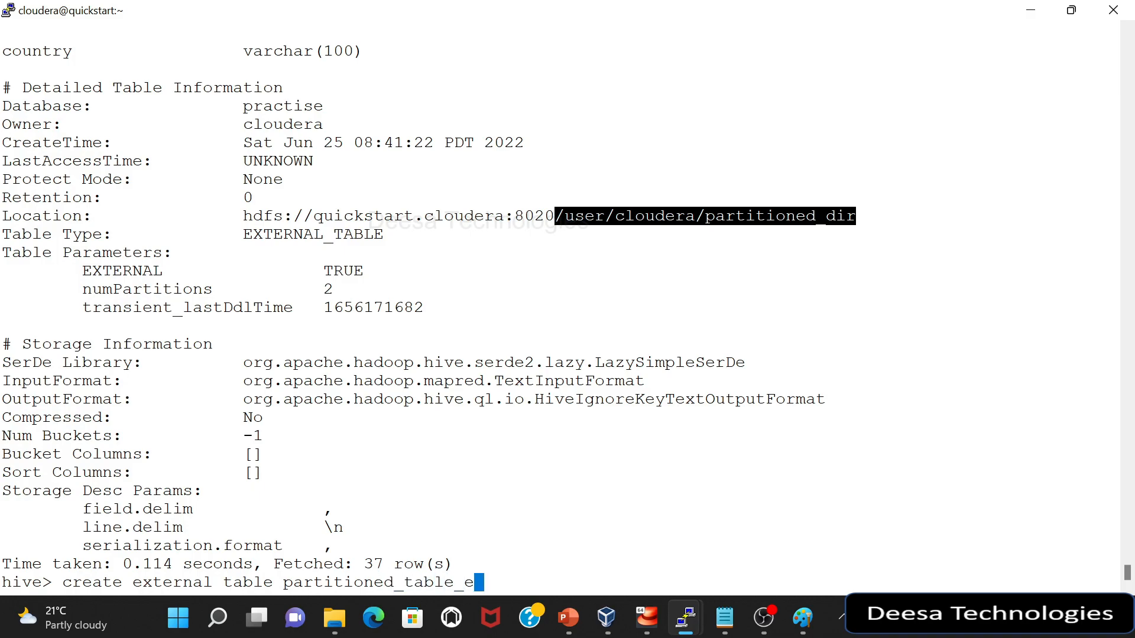
type("xisting")
type("(")
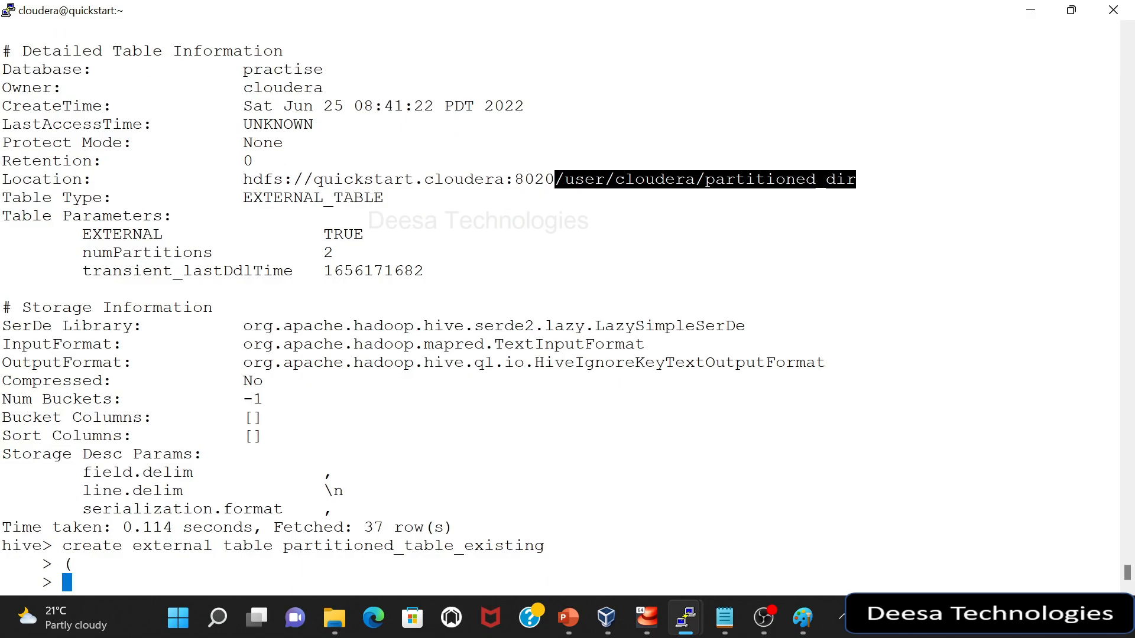
type("state var")
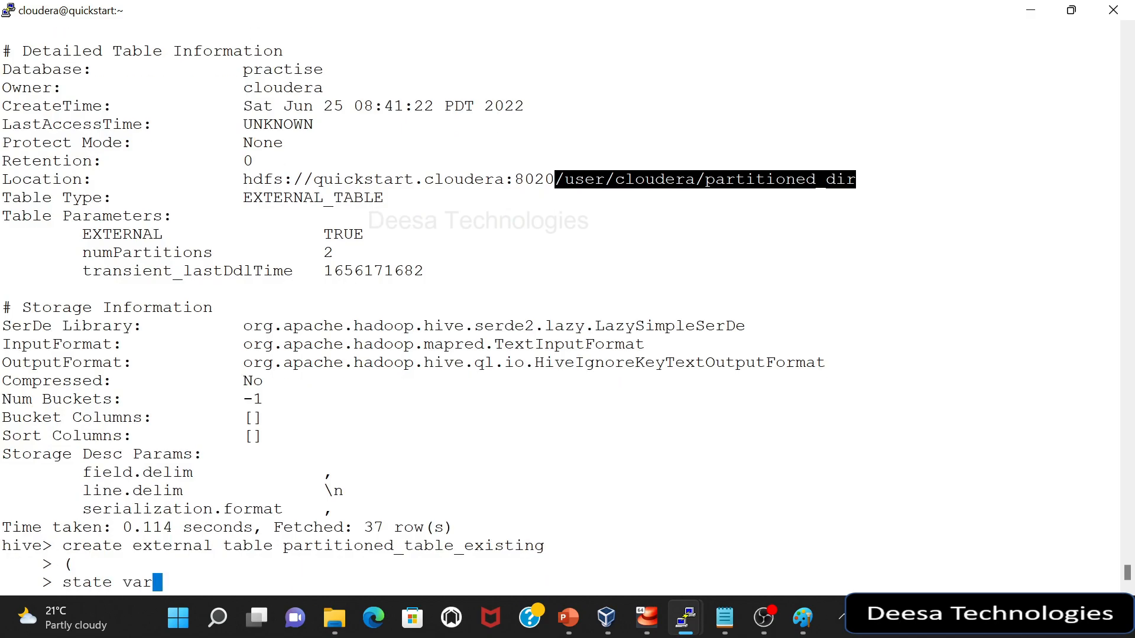
type("char(")
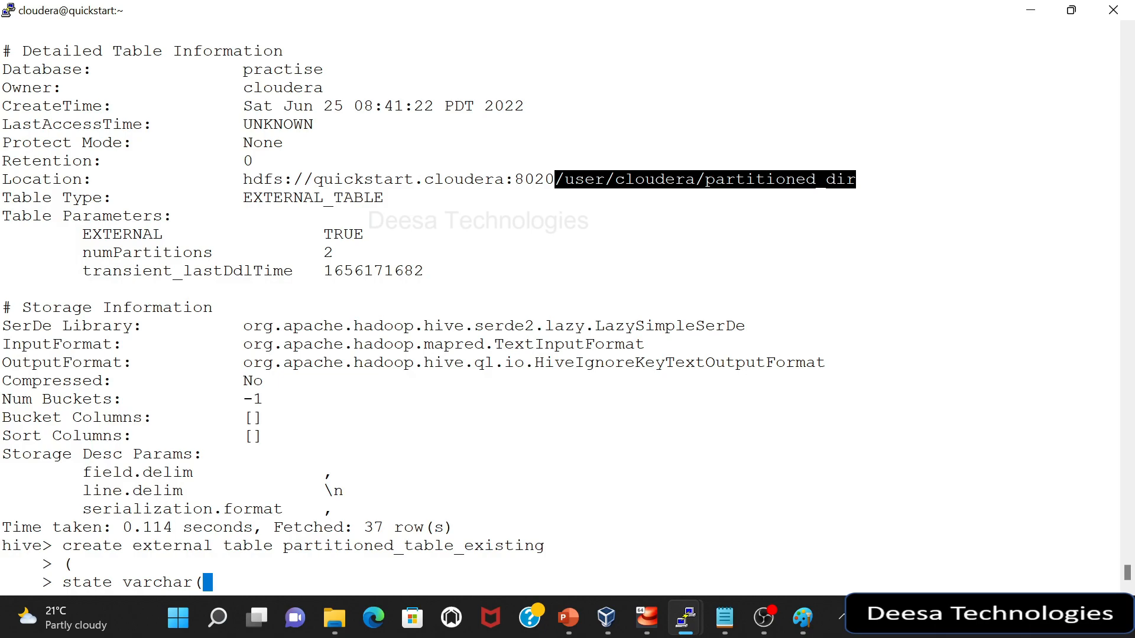
type("50),")
type("c")
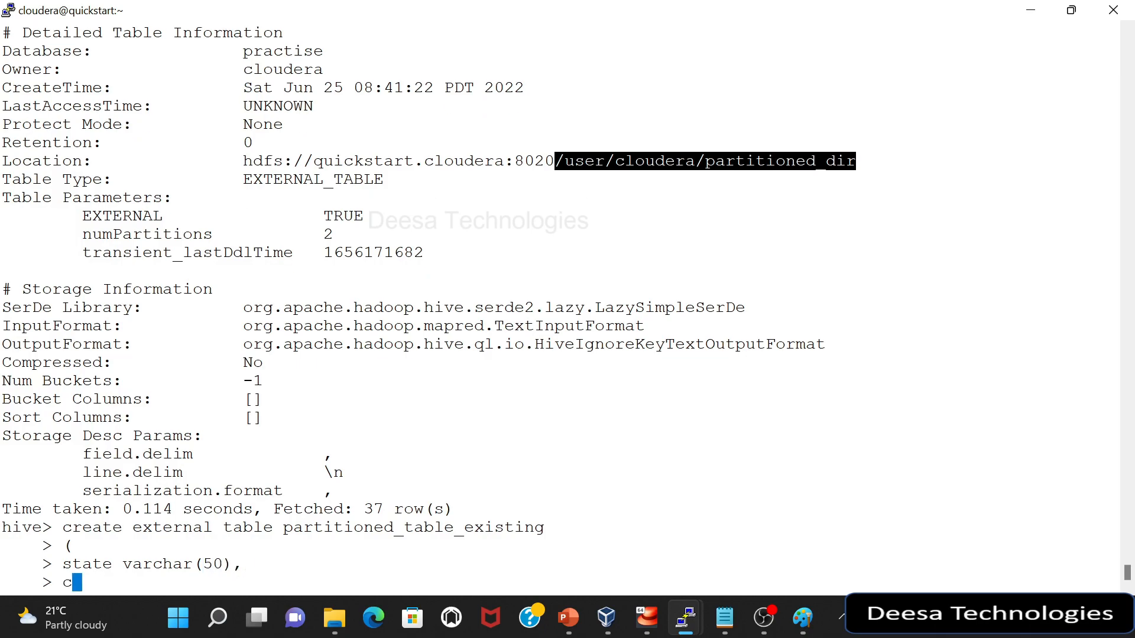
type("apital")
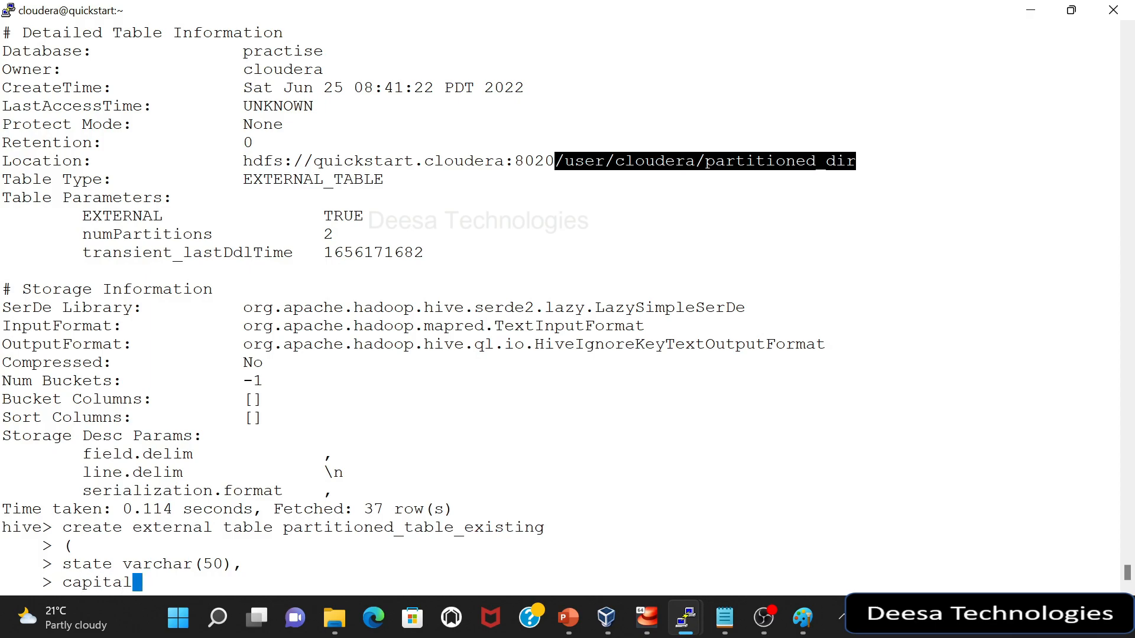
type("varchar")
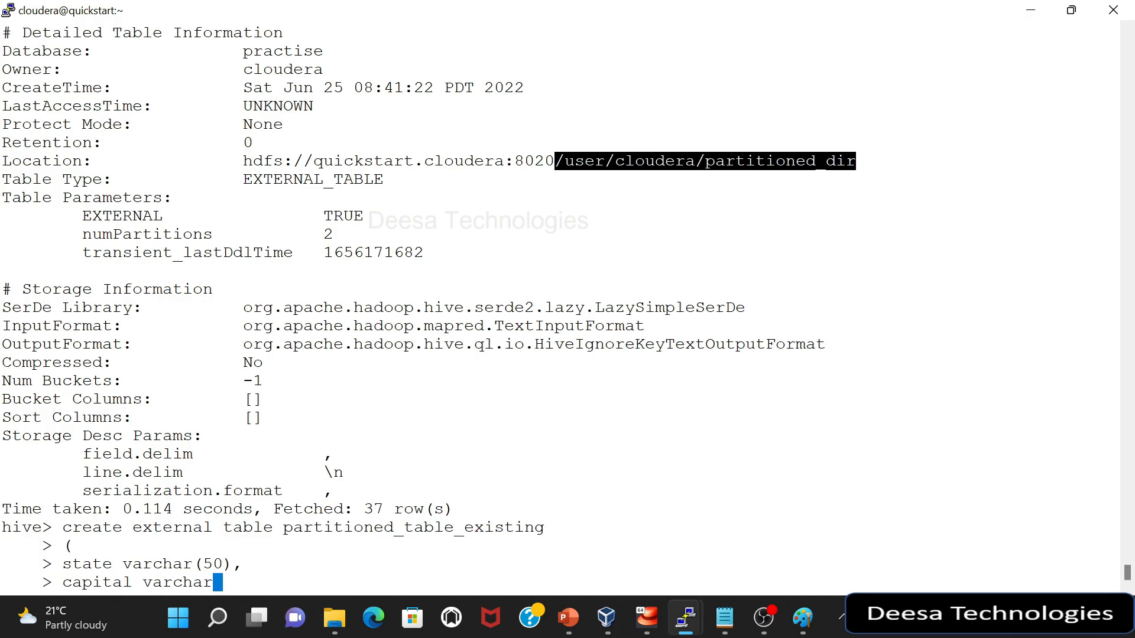
type("(255),")
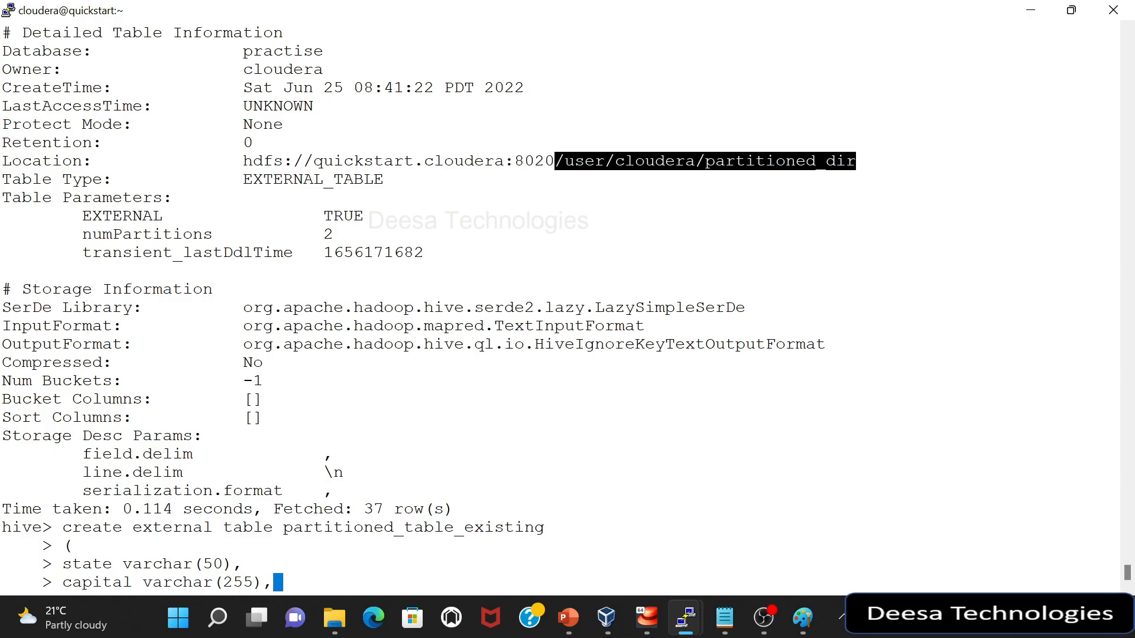
type("langu")
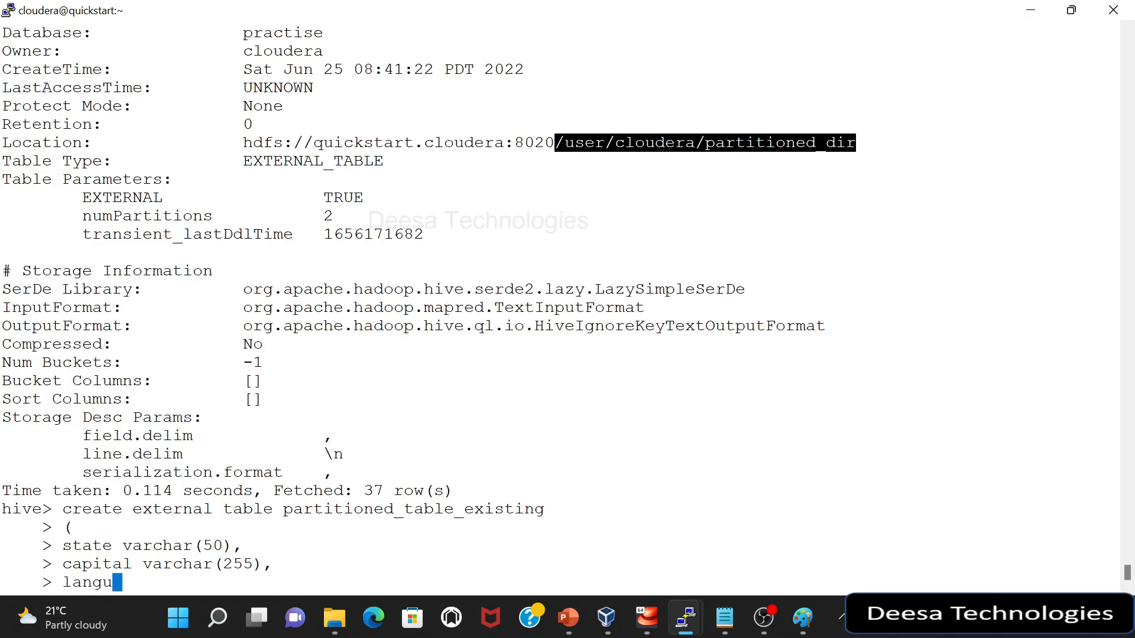
type("age varchar(2")
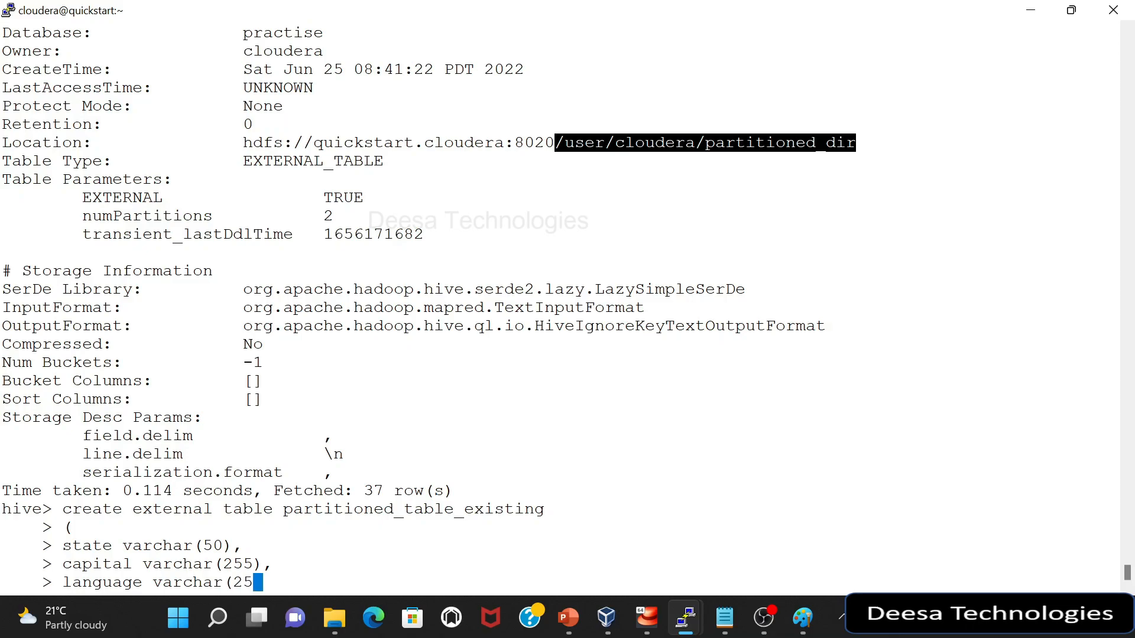
type("55)")
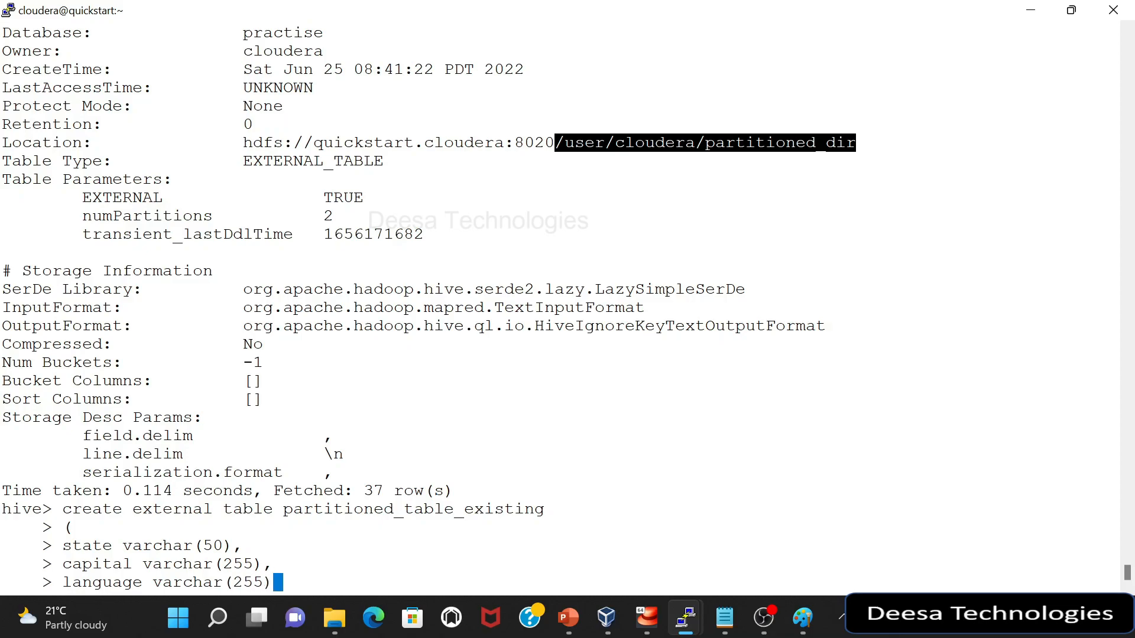
type(")")
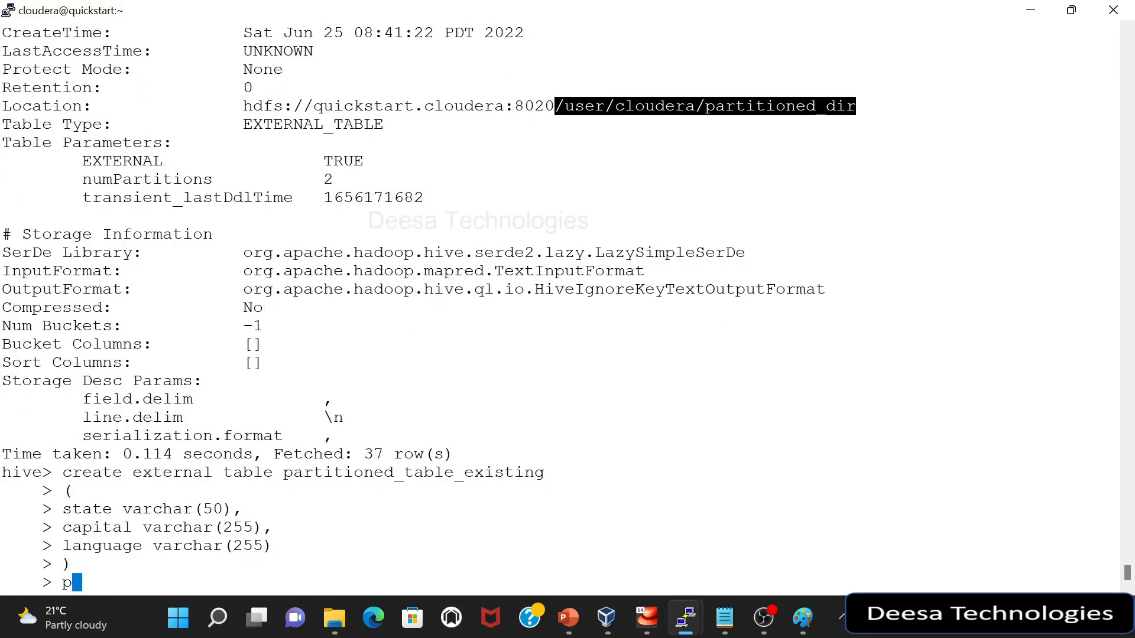
Step: Partition by country varchar(50), comma-delimited textfile, located at '/user/cloudera/partitioned_dir'
type("artitioned")
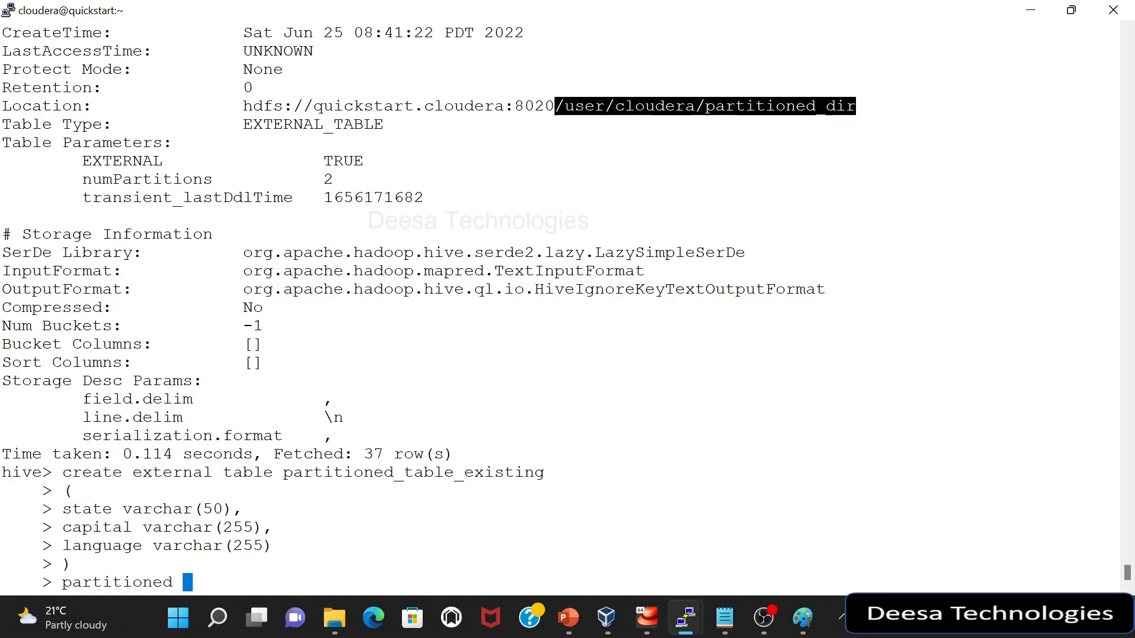
type("by")
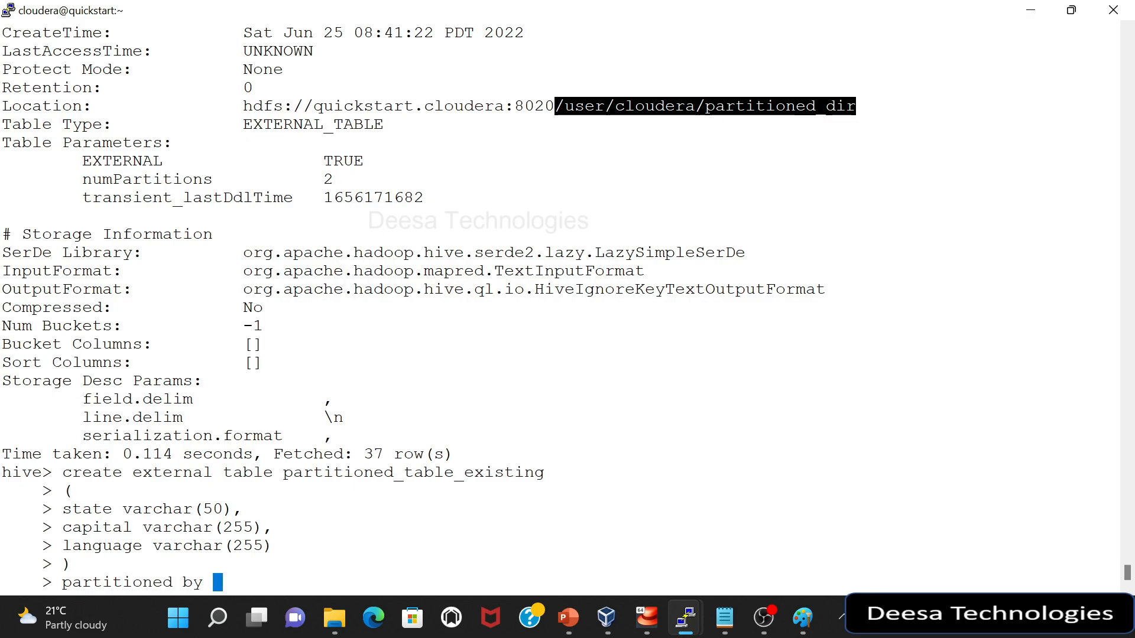
type("(country")
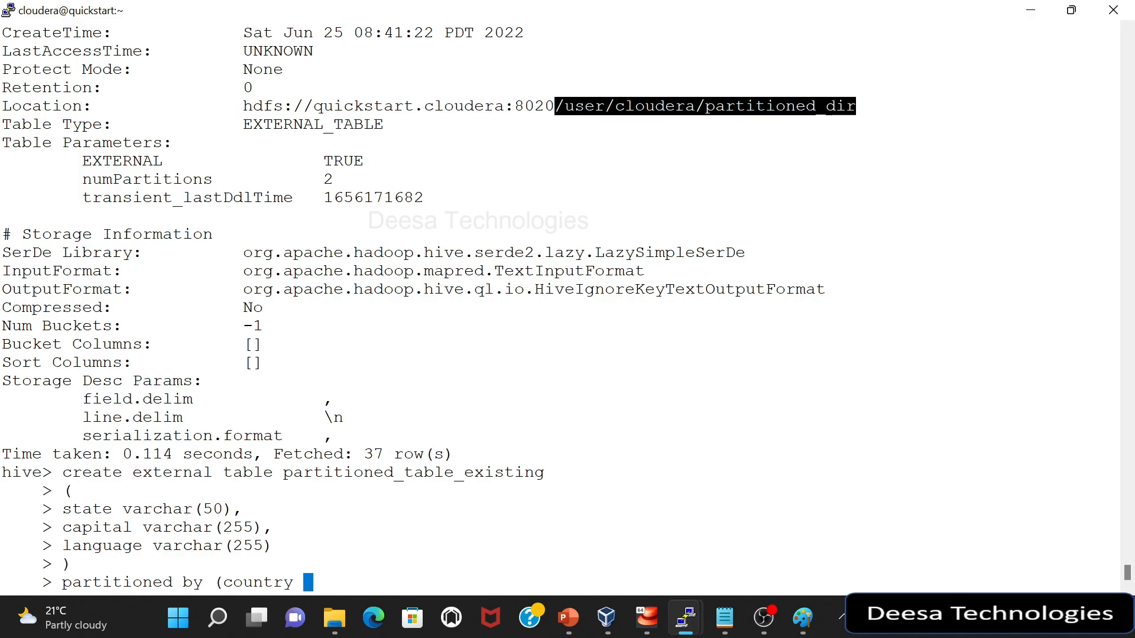
type("varchar")
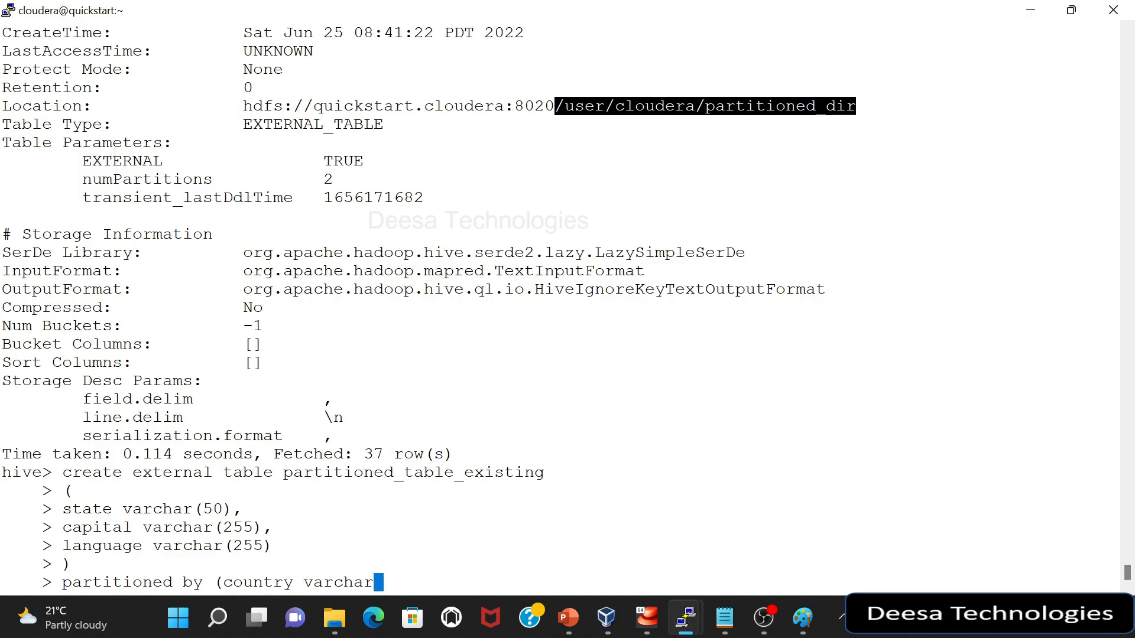
type("(50))")
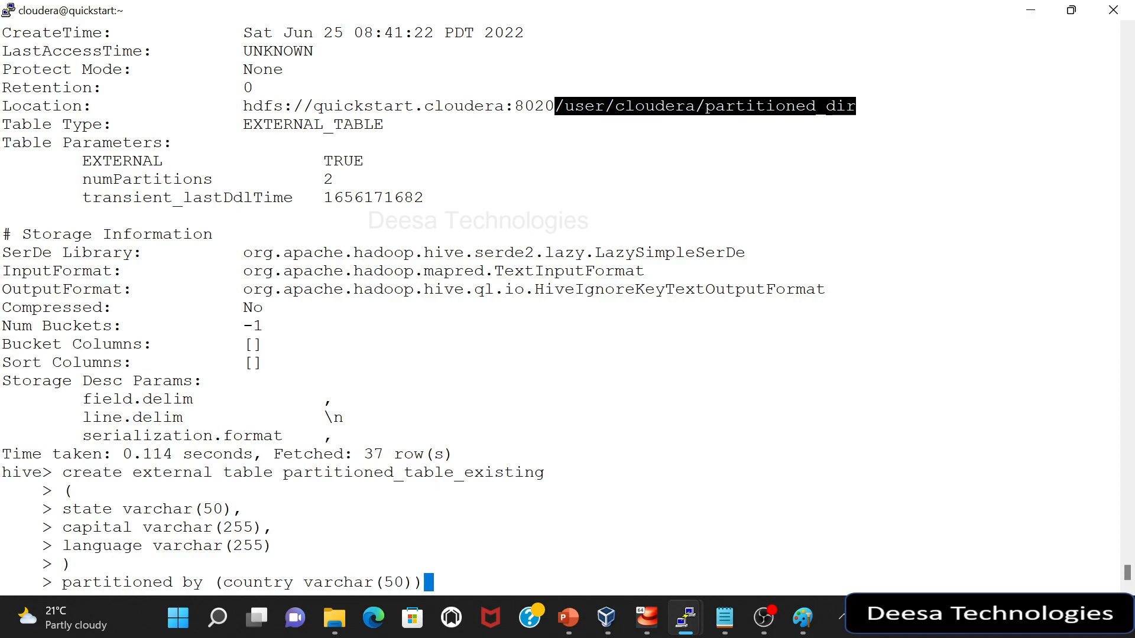
type("row format deli")
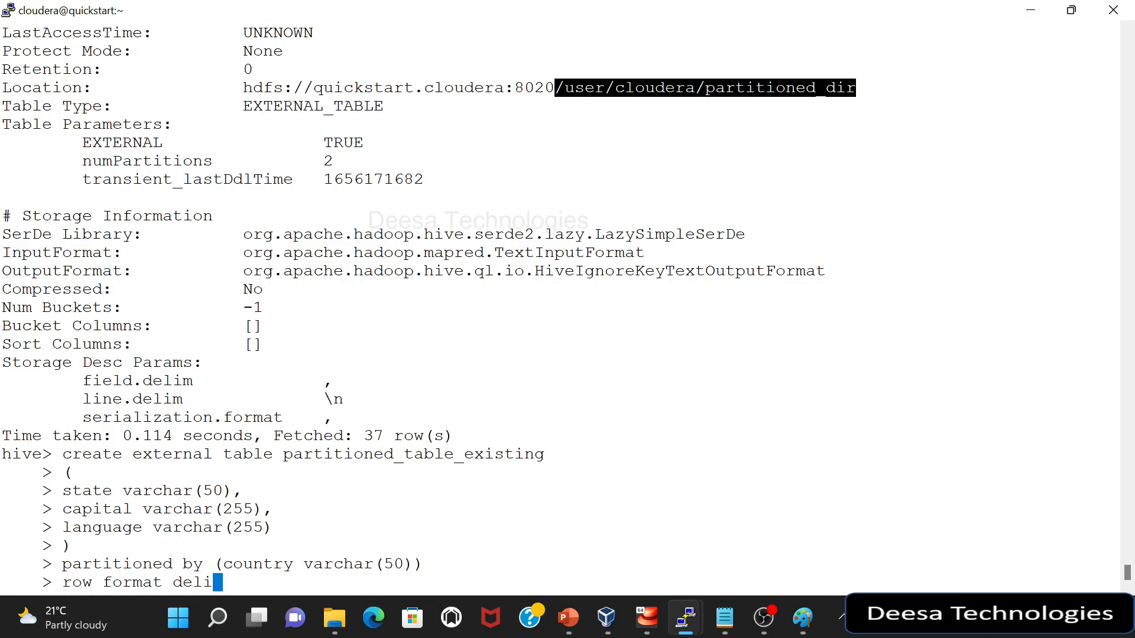
type("mited")
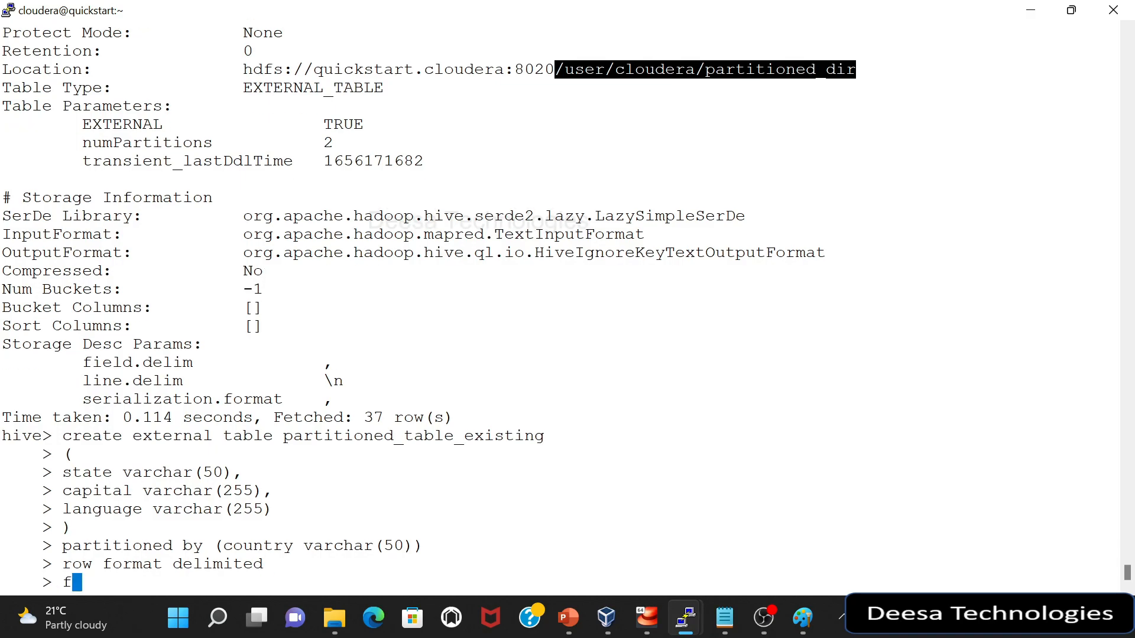
type("ields terminated by")
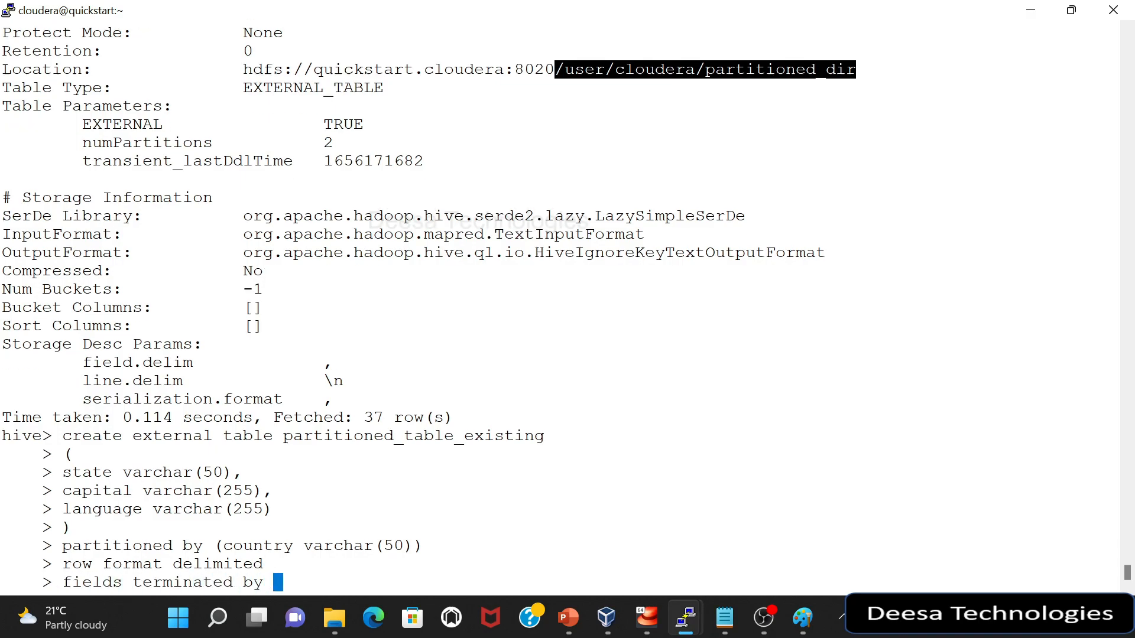
type("','")
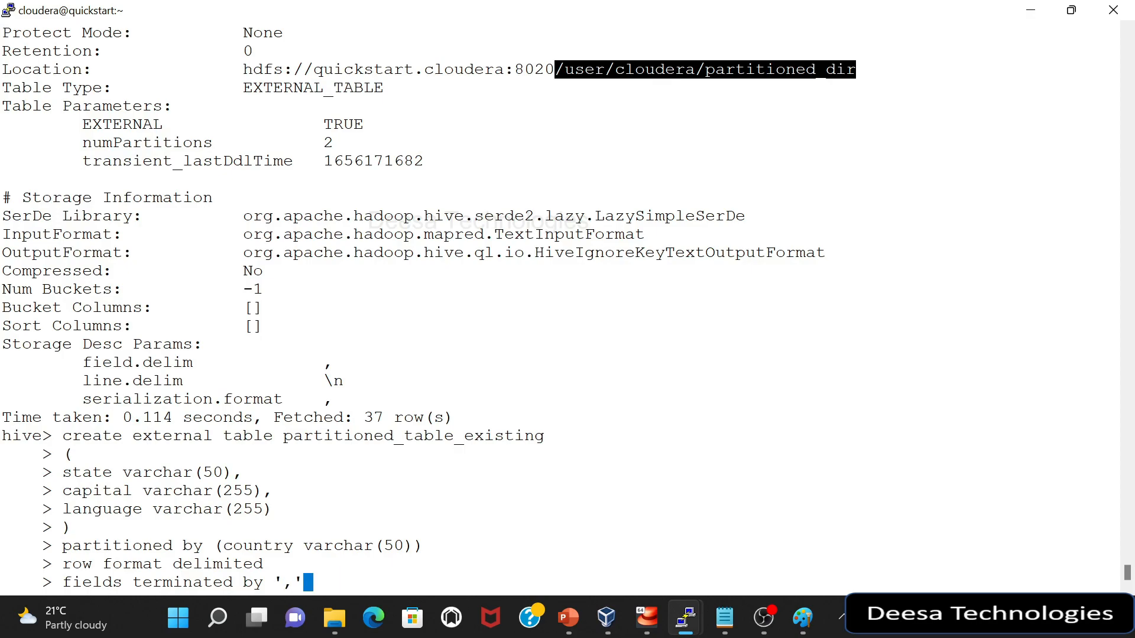
type("stored as tex")
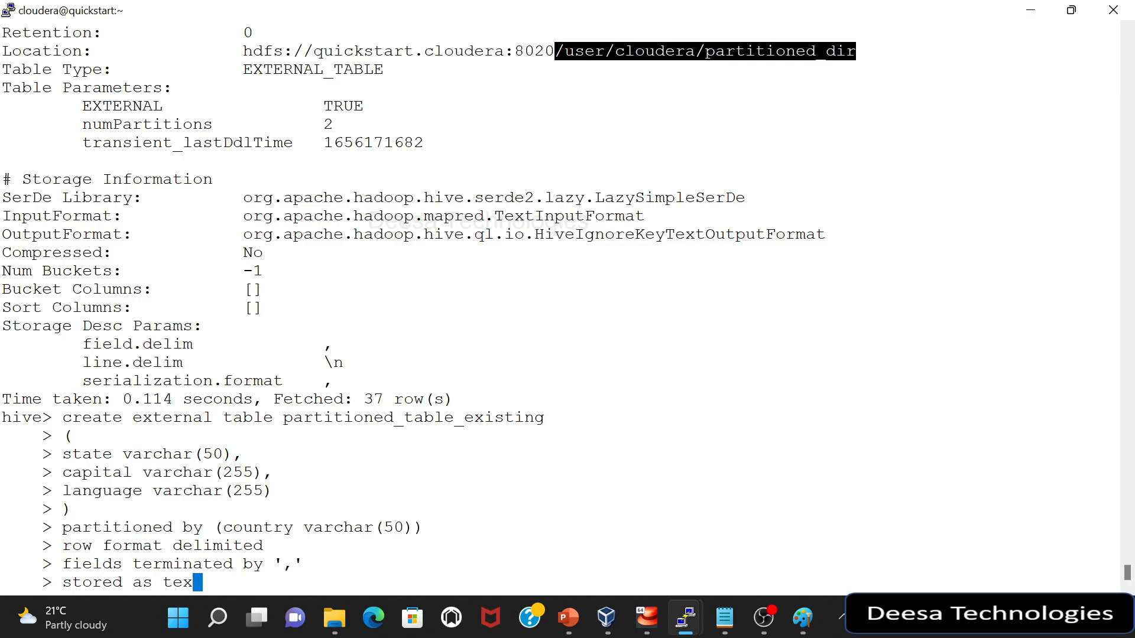
type("tfile")
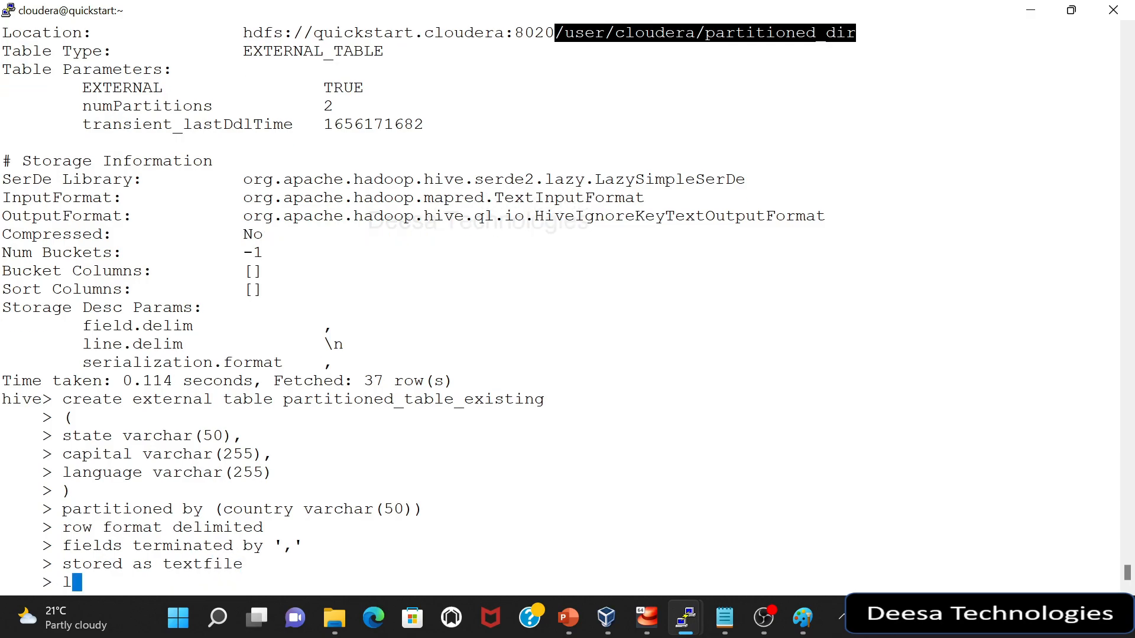
type("ocation '")
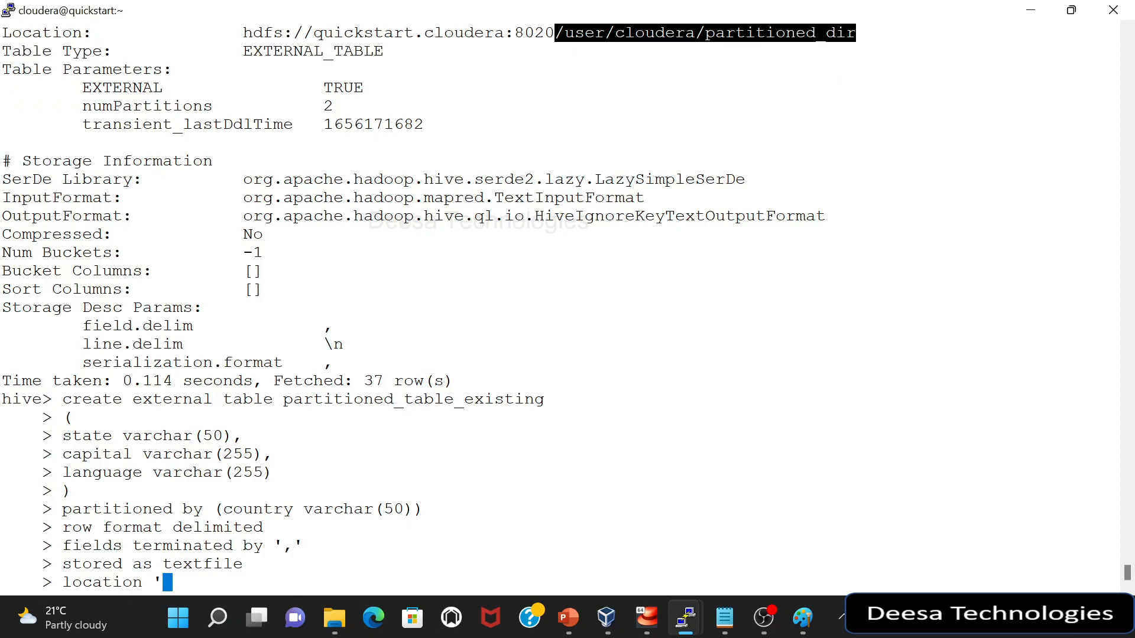
type("/user/cloudera/partitioned_dir")
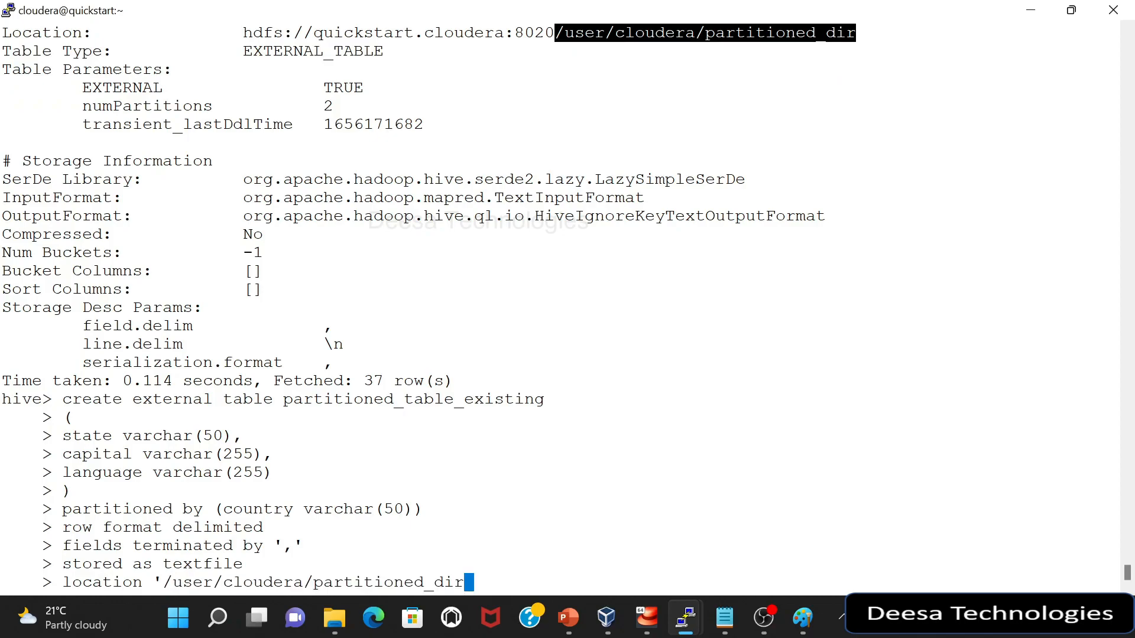
type("'")
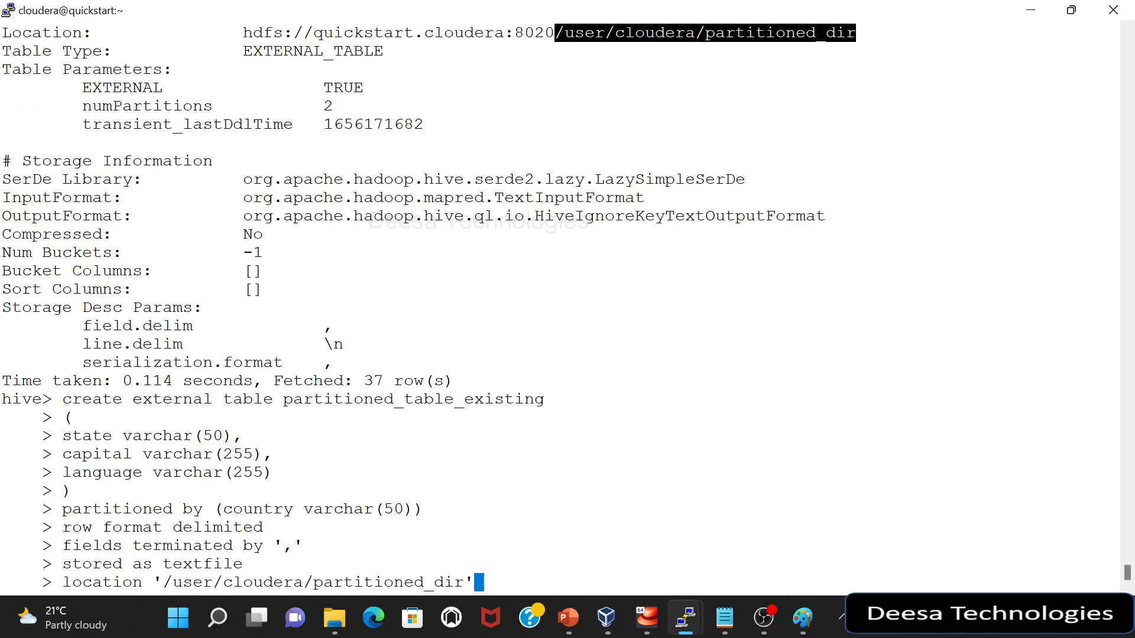
type(";")
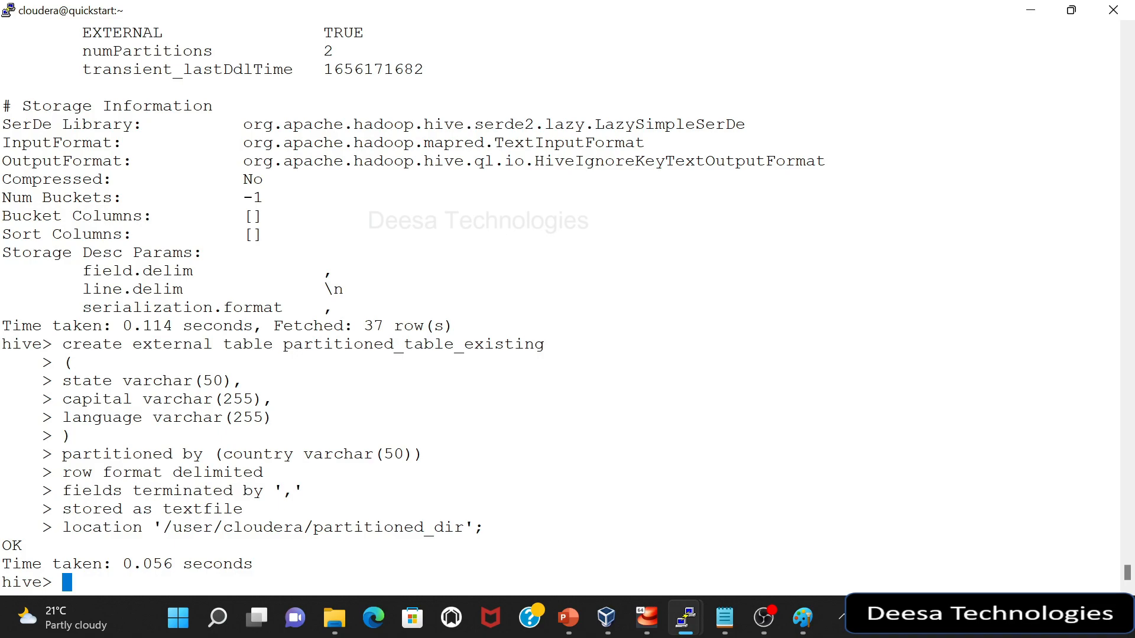
Step: Run select * from partitioned_table_existing; it returns OK with no rows
double_click(366, 344)
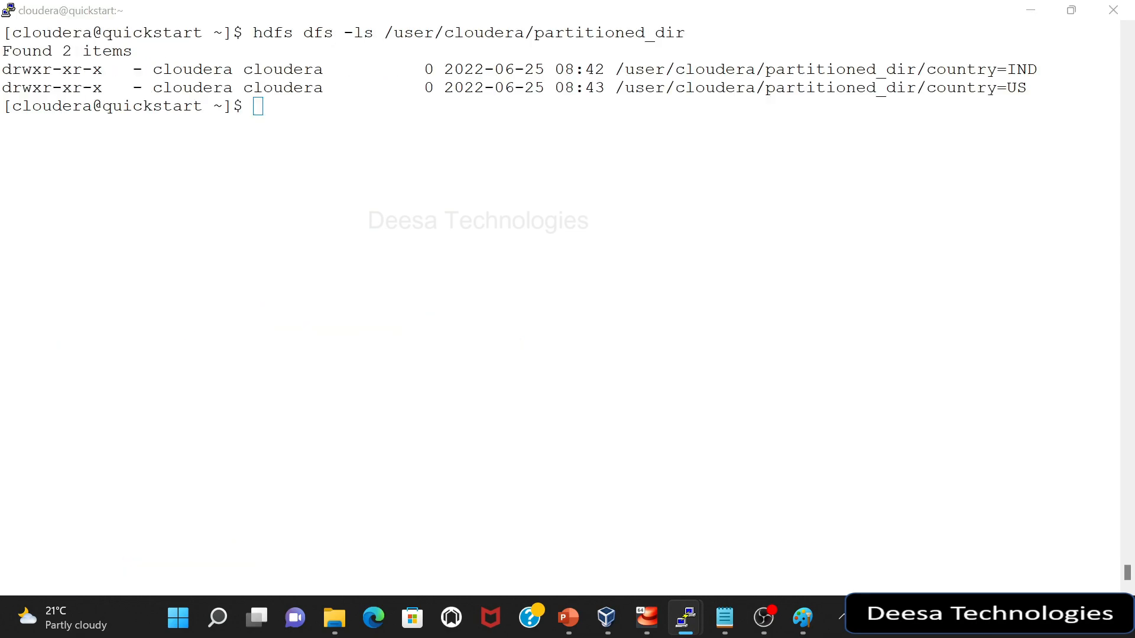
type("select")
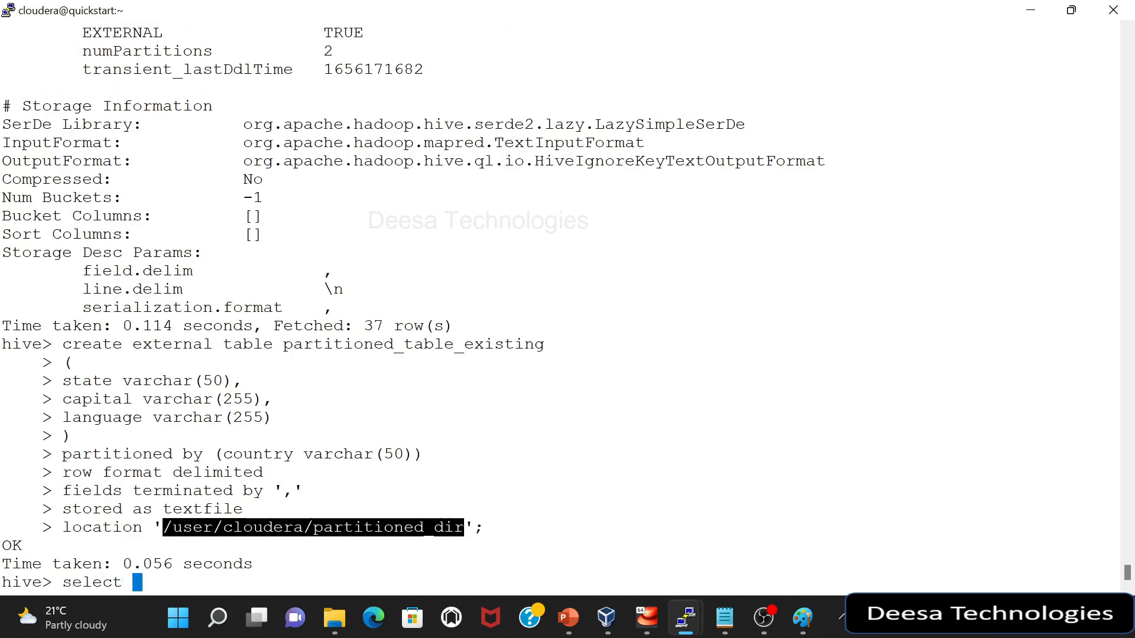
type("* from")
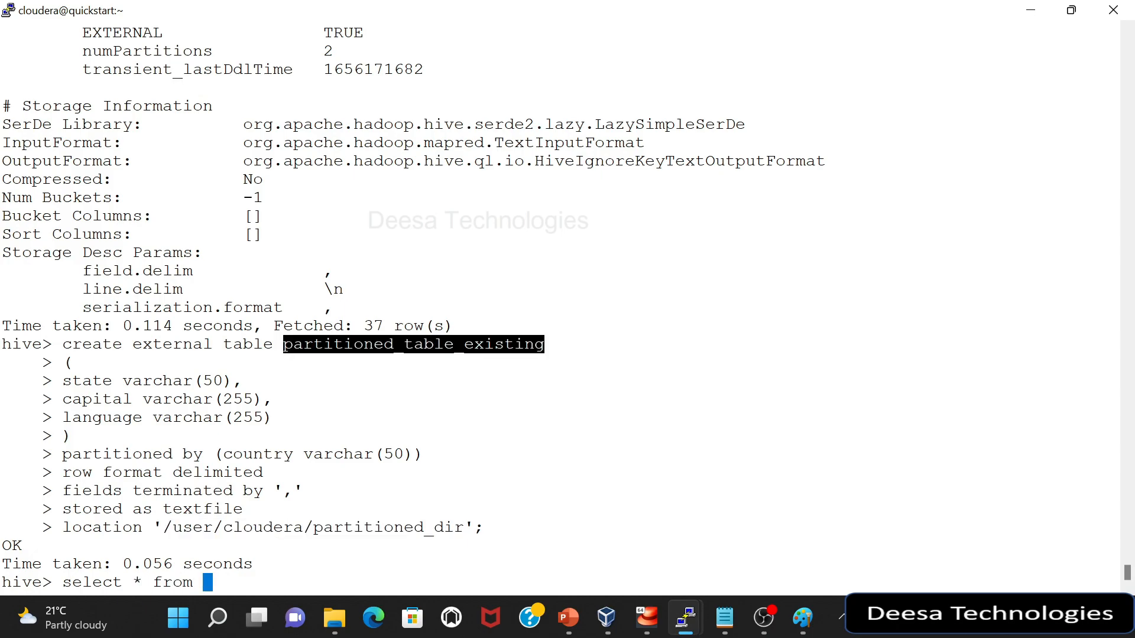
type("partitioned_table_existing;")
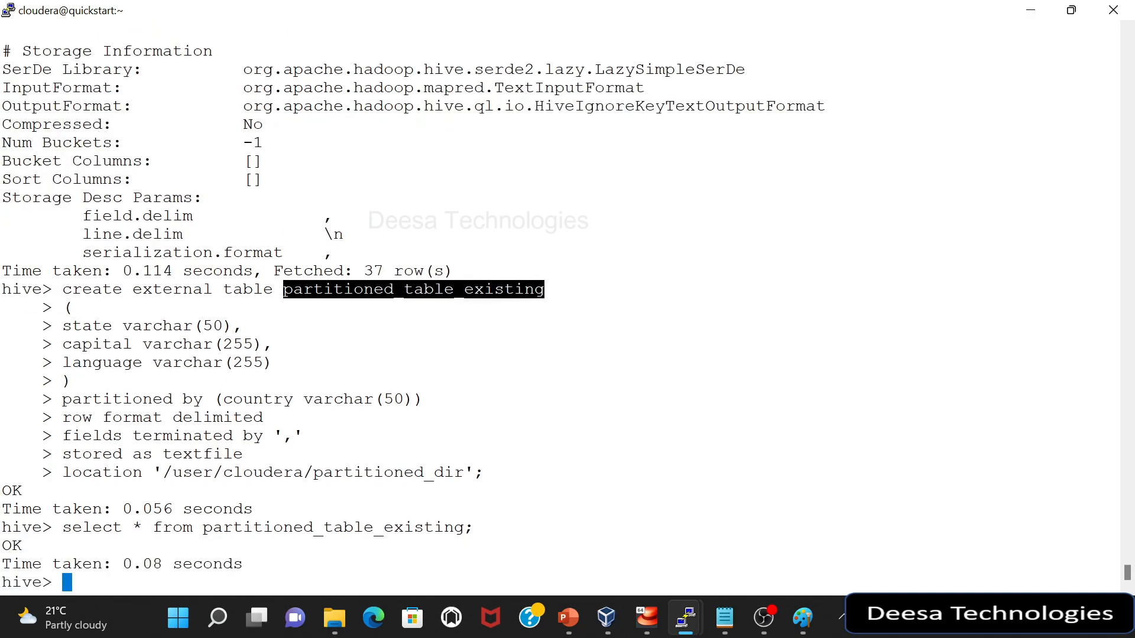
Step: List partitioned_dir and its country=IND folder, then cat the India data file
type("hdfs dfs -ls /user/cloudera/partitioned_dir")
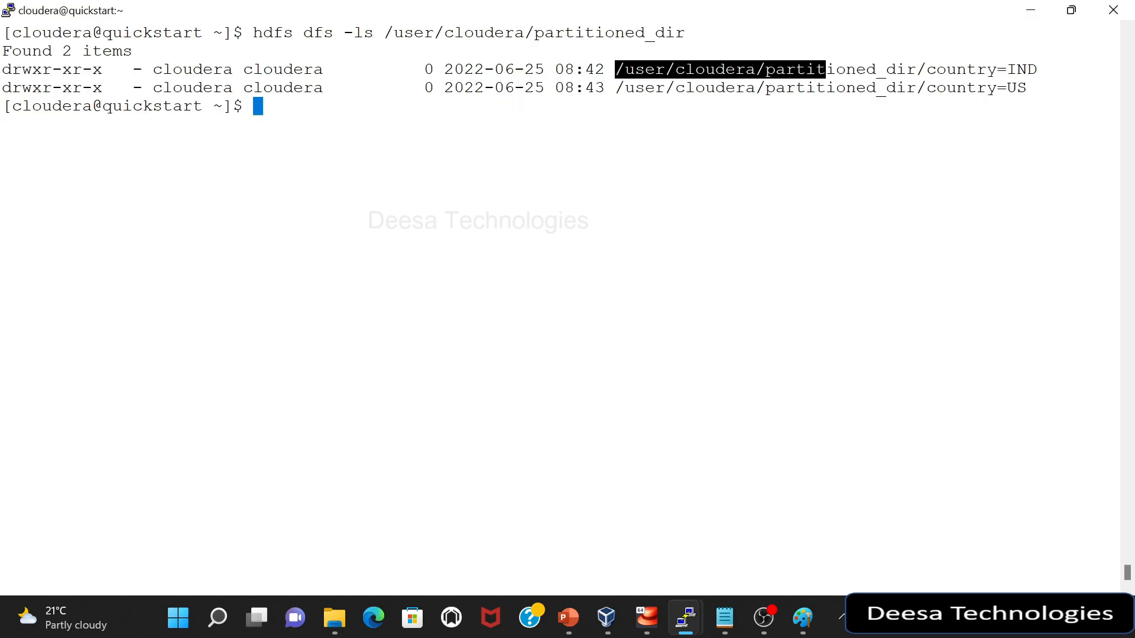
type("hdfs dfs -ls /user/cloudera/partitioned_dir/country=IND")
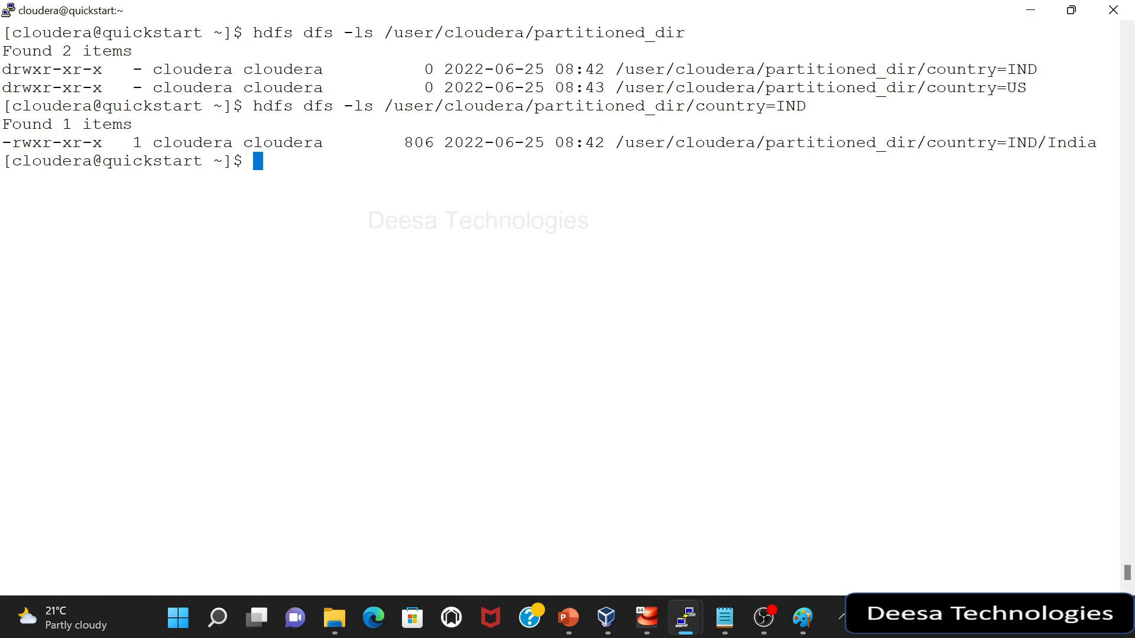
type("hdfs")
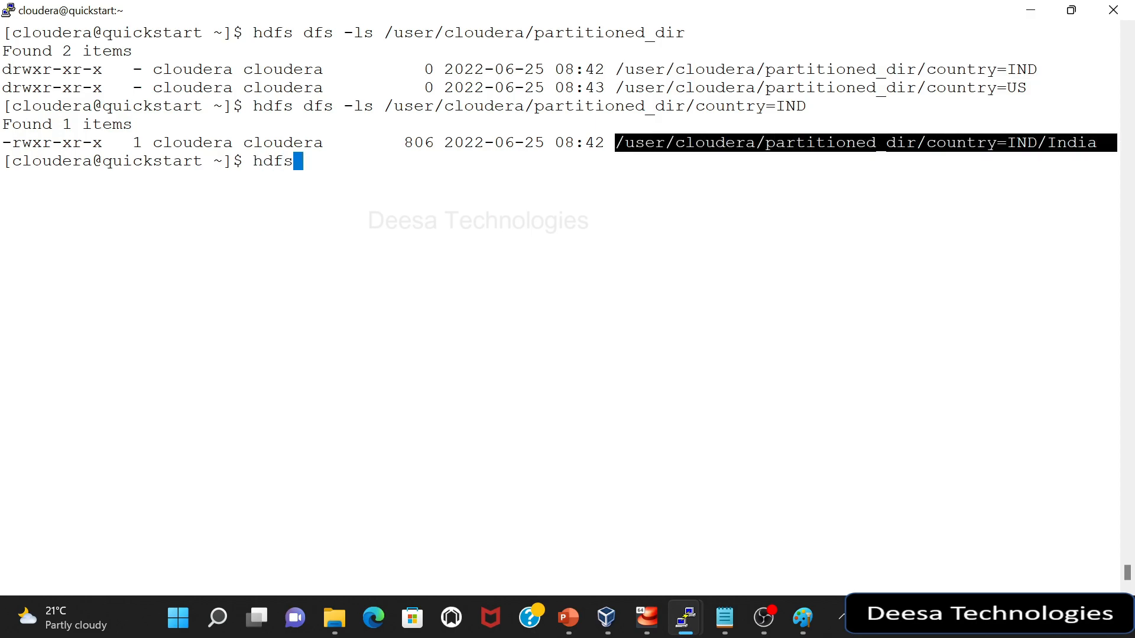
type("dfs -cat")
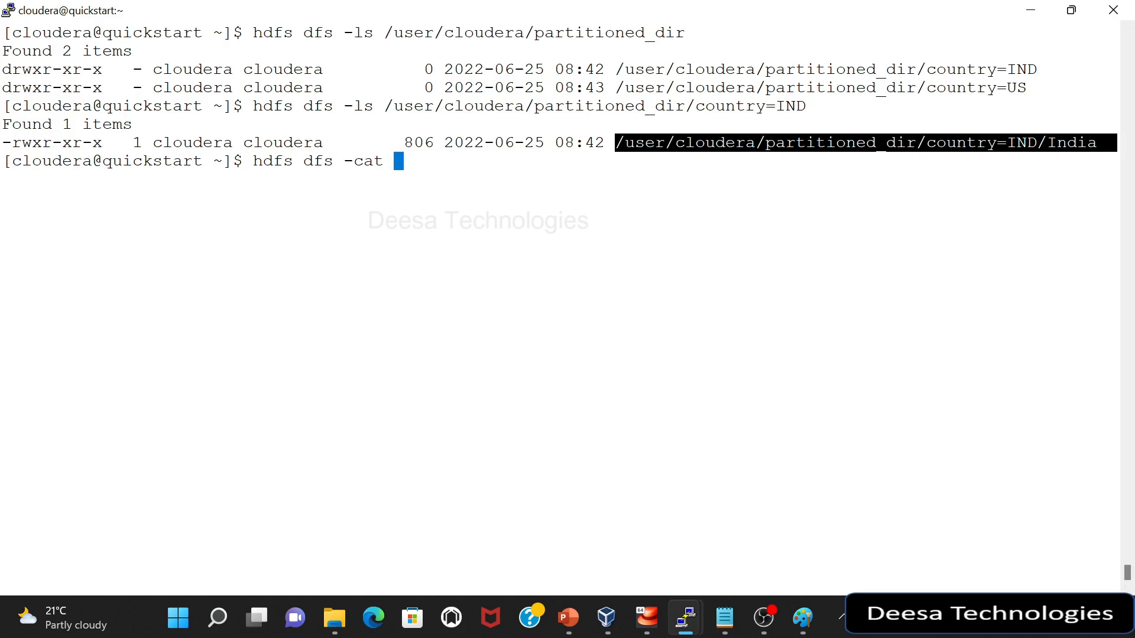
type("/user/cloudera/partitioned_dir/country=IND/India")
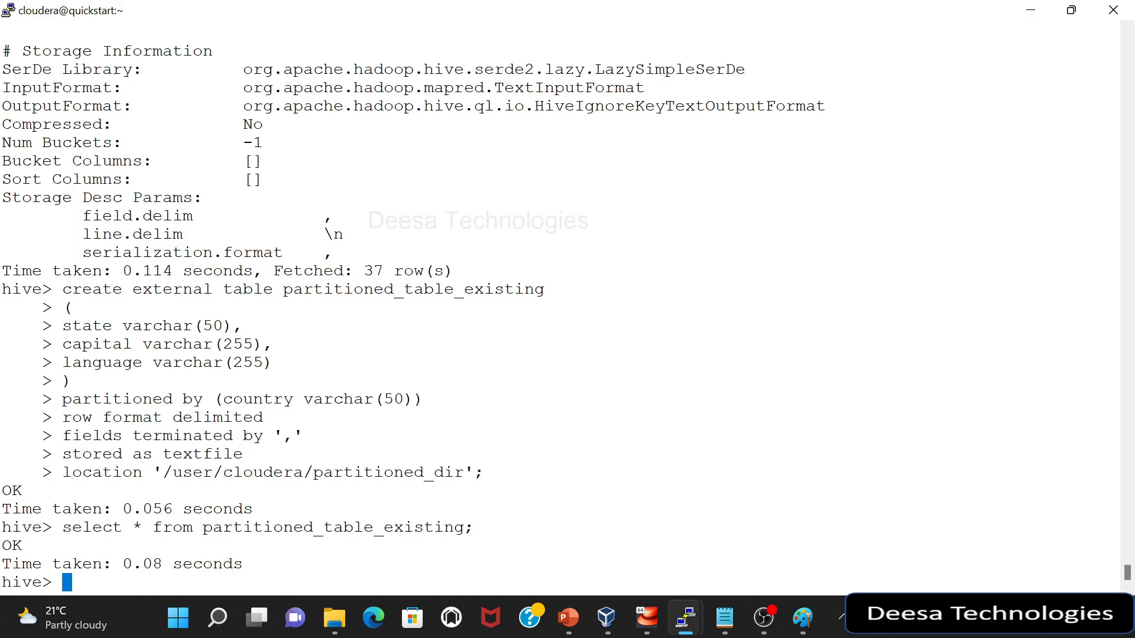
Step: Run msck repair table partitioned_table_existing to add the country=IND and country=US partitions
type("msck")
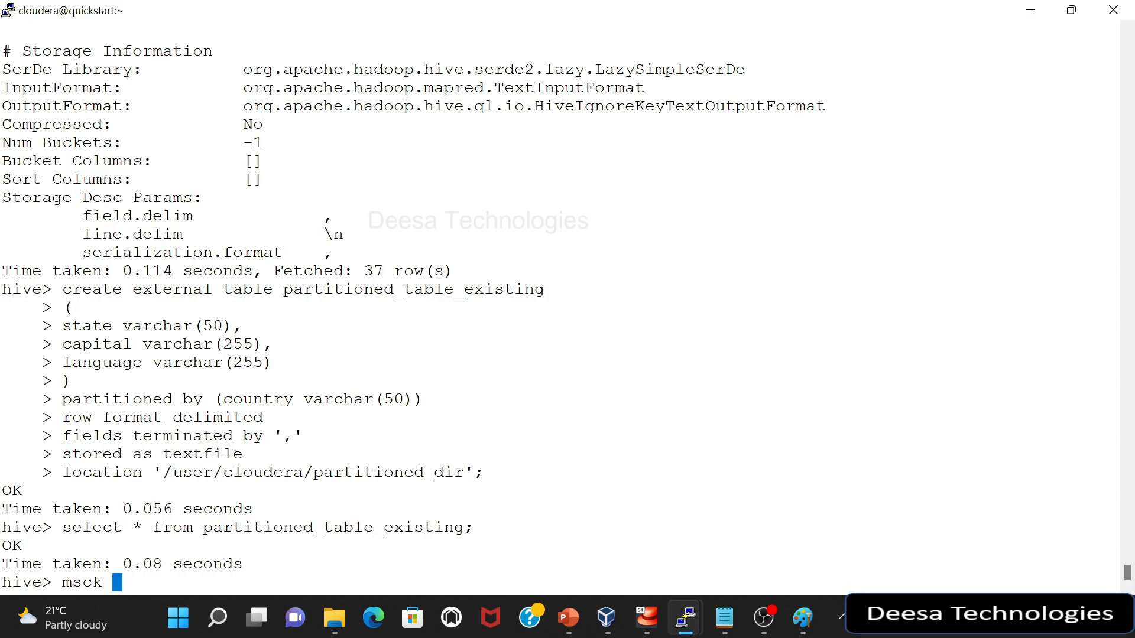
type("repa")
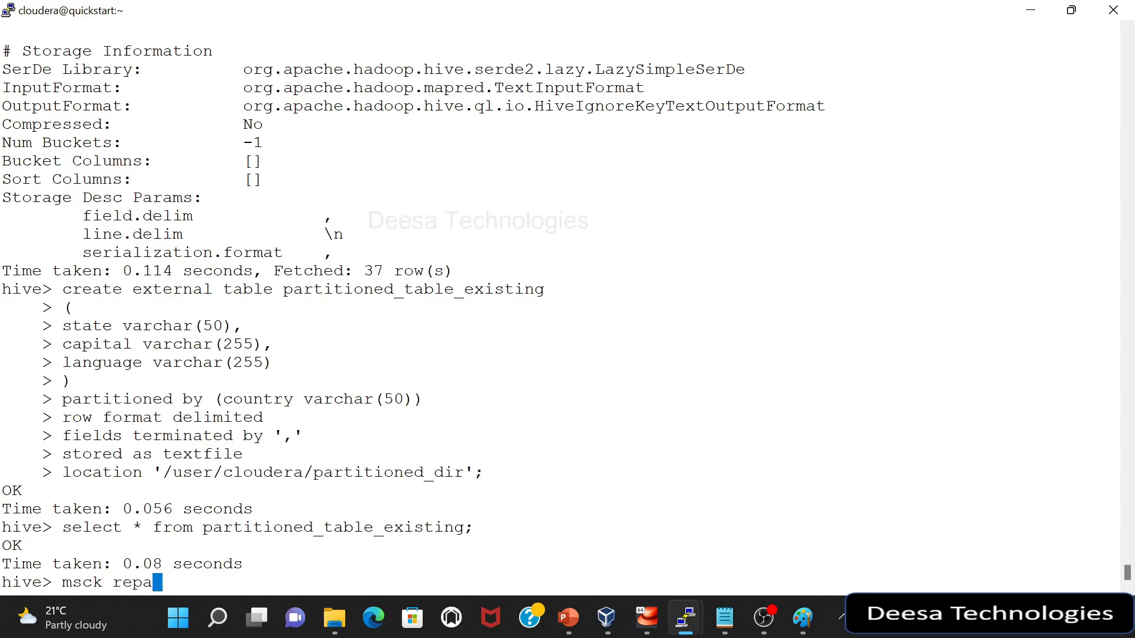
type("ir tabl")
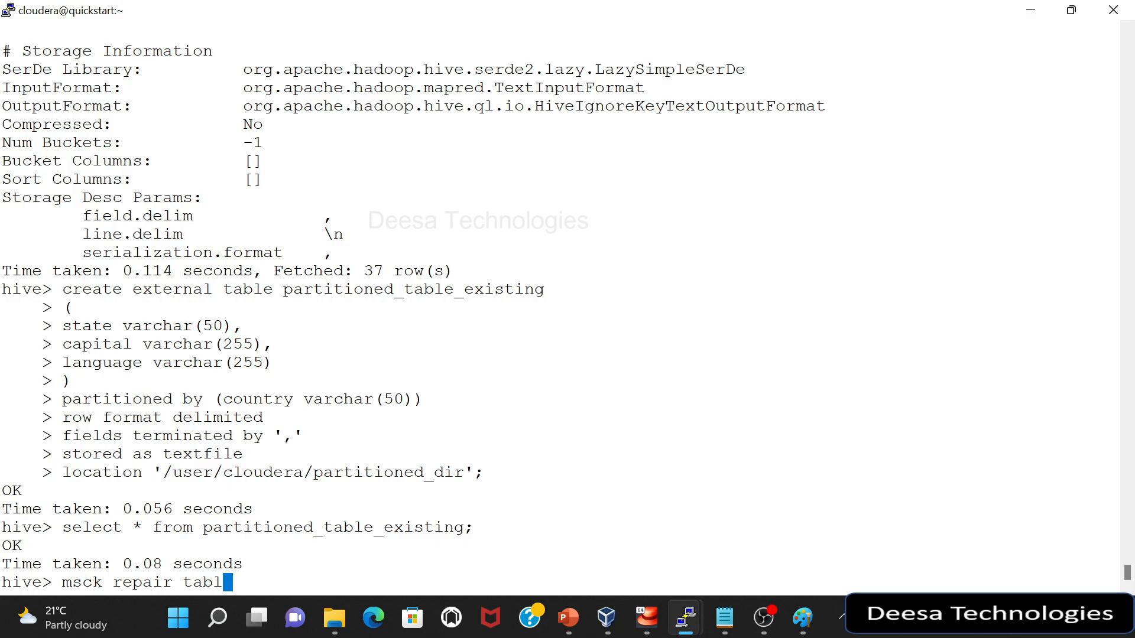
type("e")
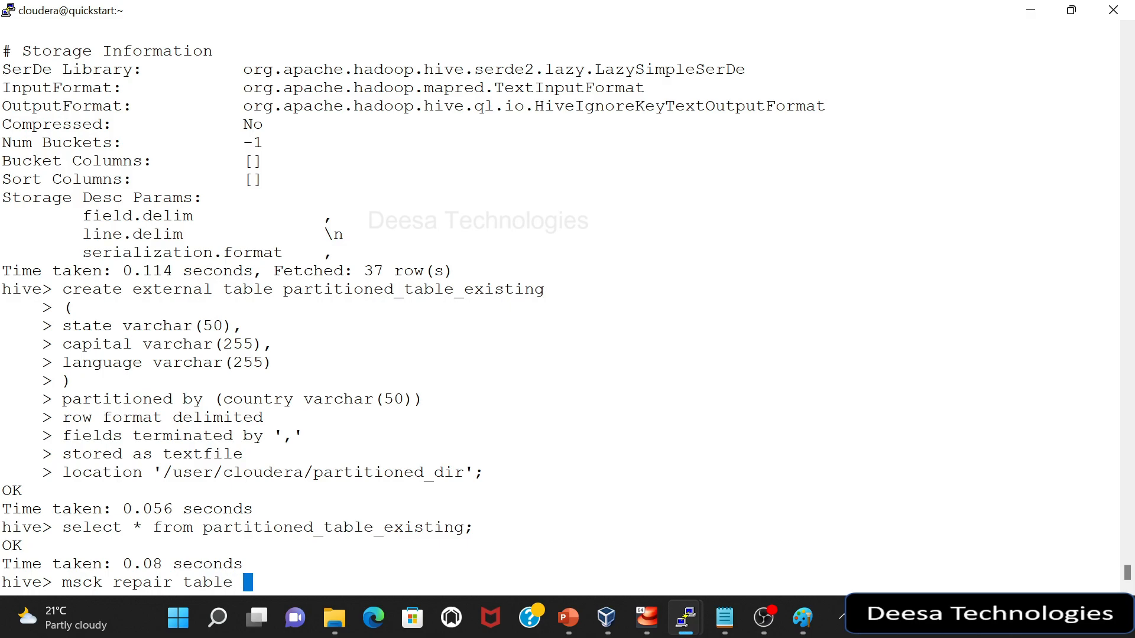
type("partitioned_table_existing")
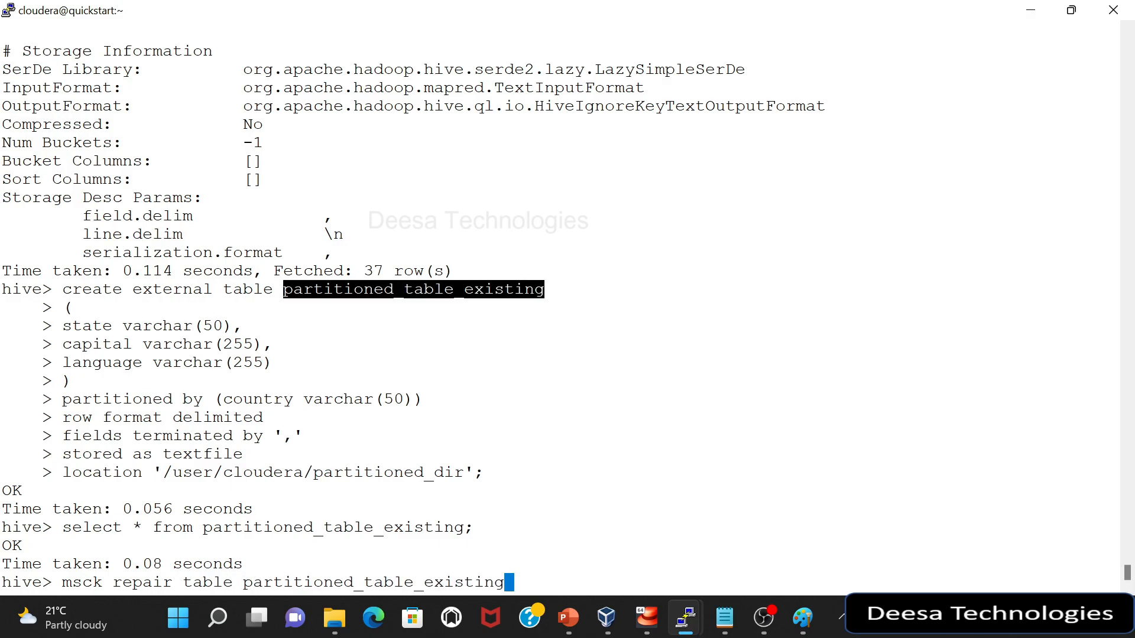
type(";")
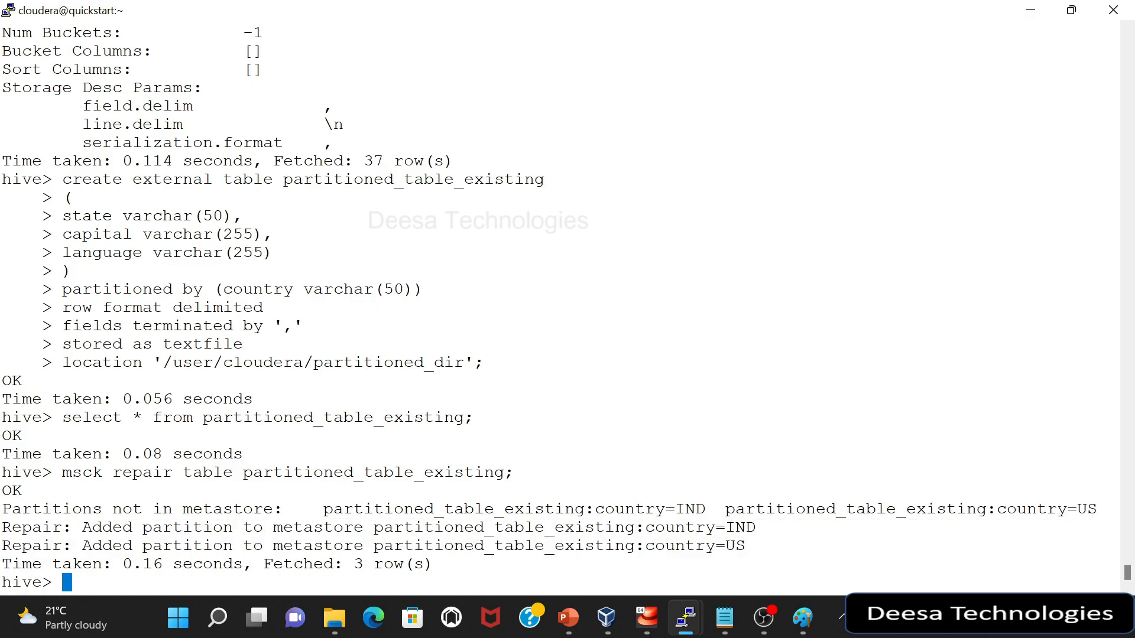
Step: Type select * from partitioned_table_existing limit 10 at the hive> prompt
double_click(698, 527)
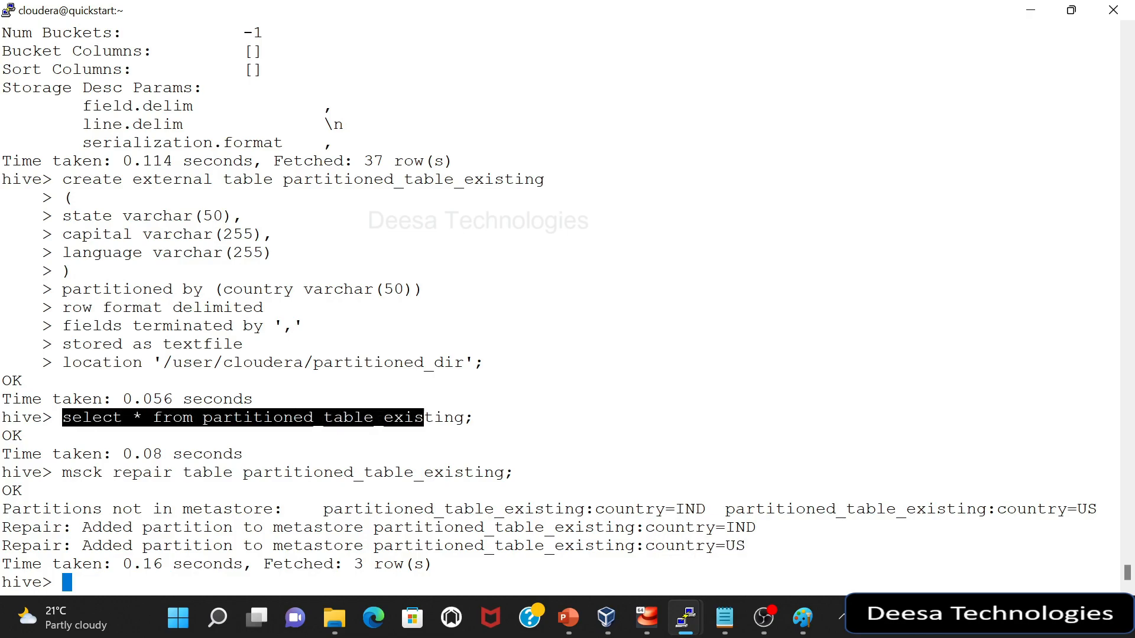
type("select * from partitioned_table_existing")
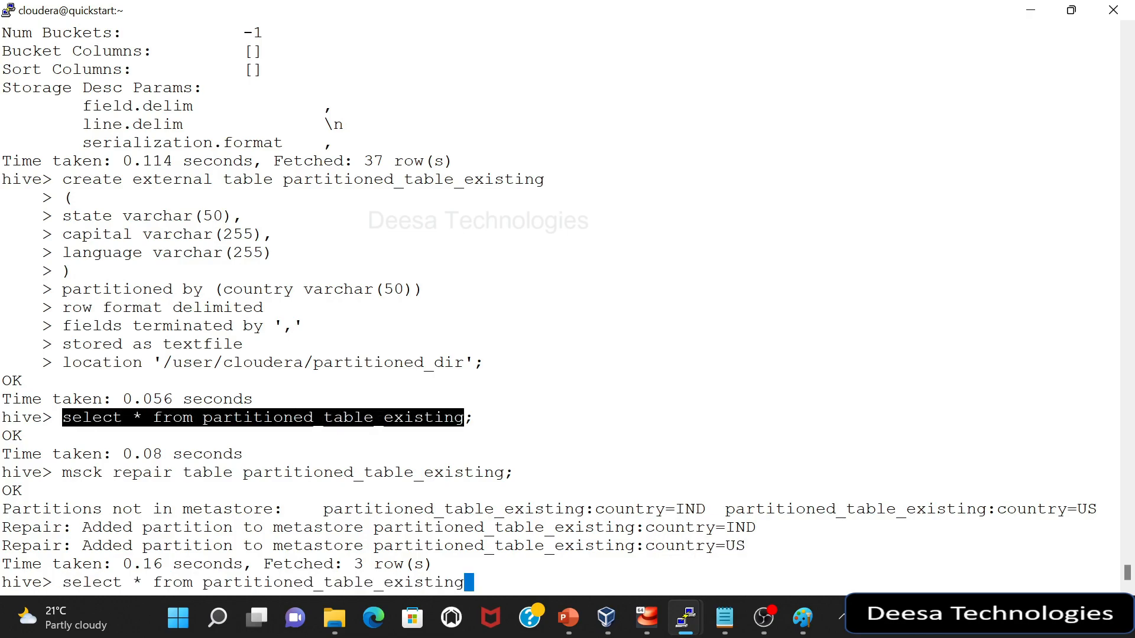
type("limit 10")
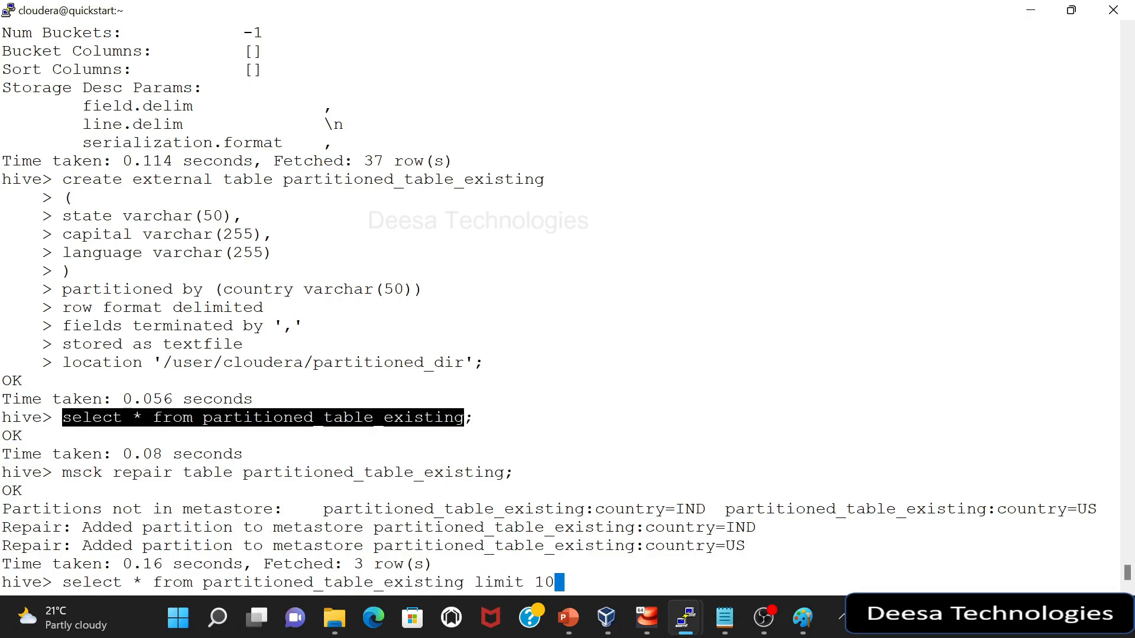